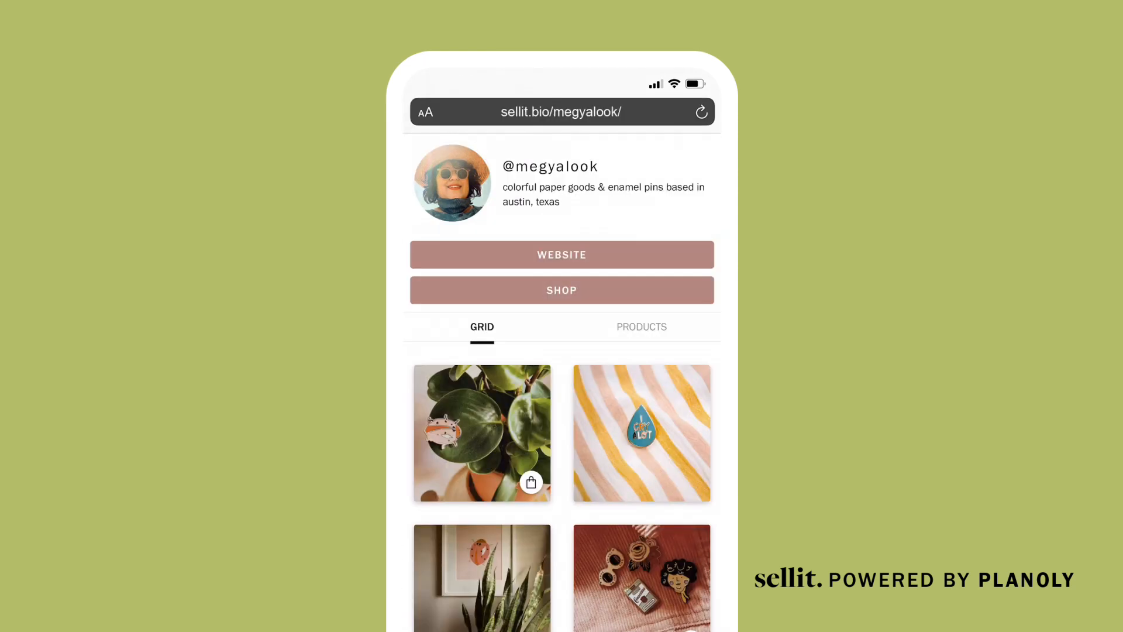
Open the SELLIT store editor with its storefront preview and recent posts.
scroll("down", 3)
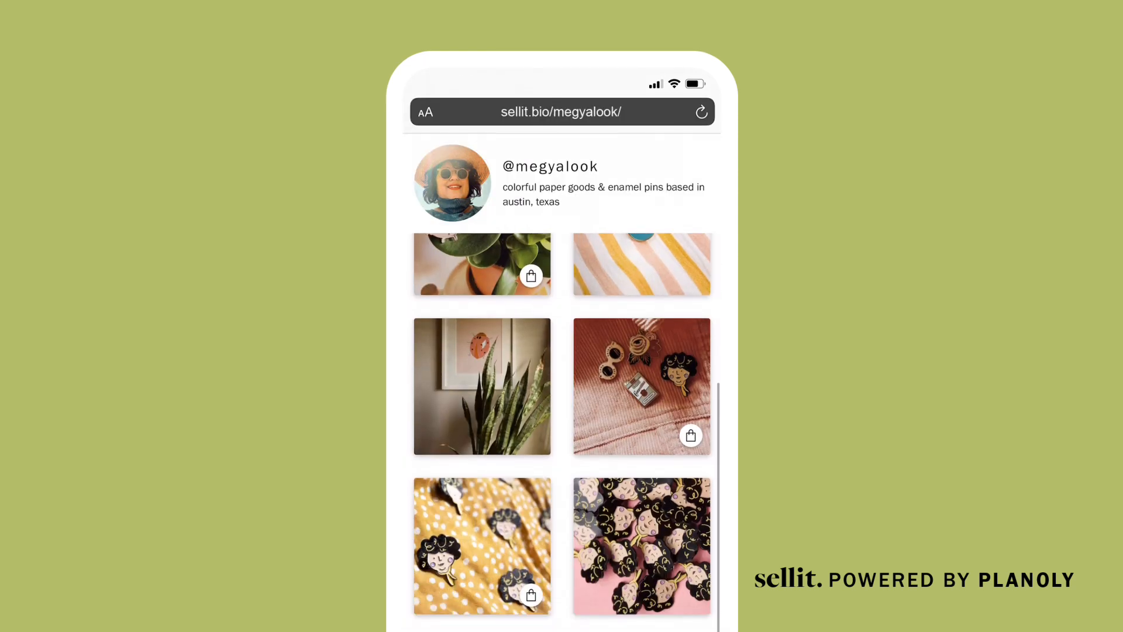
scroll("up", 3)
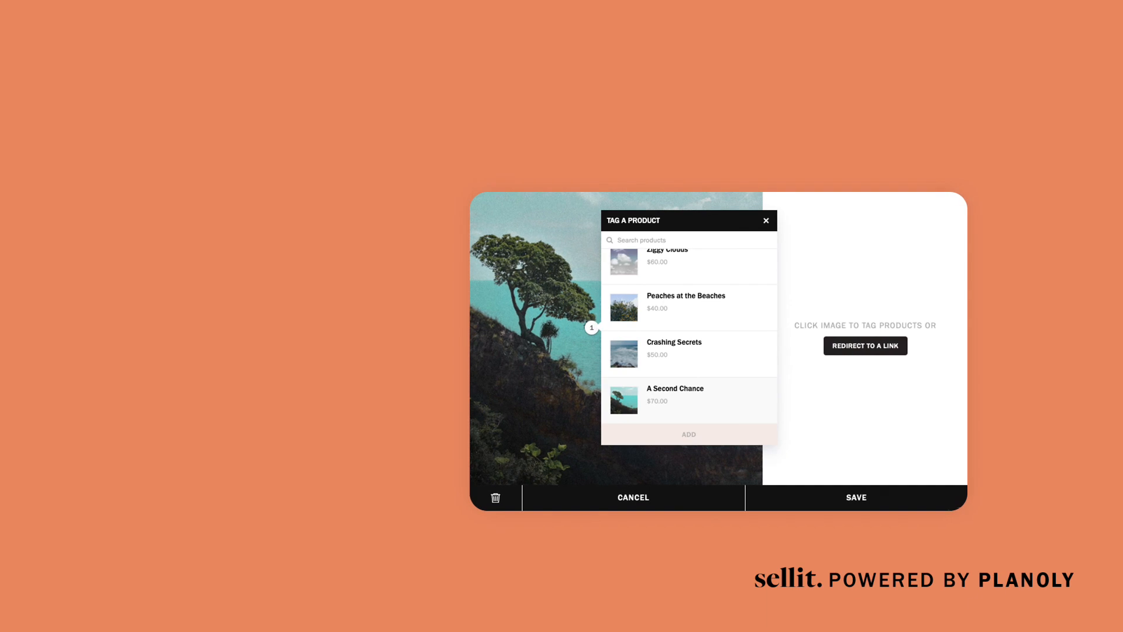
left_click(864, 346)
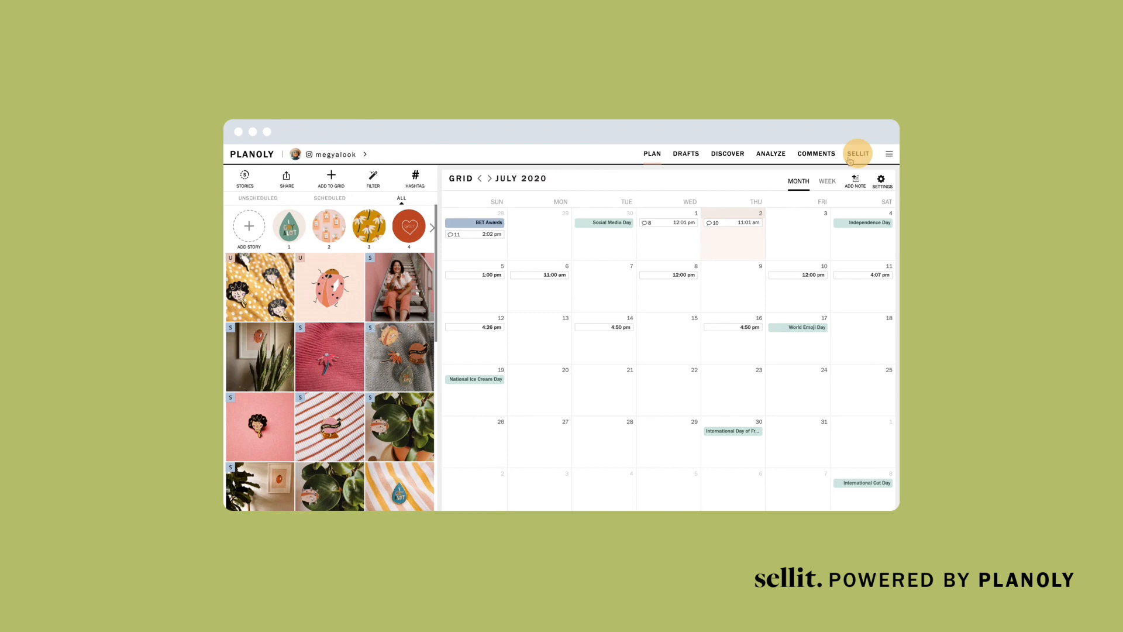
left_click(857, 153)
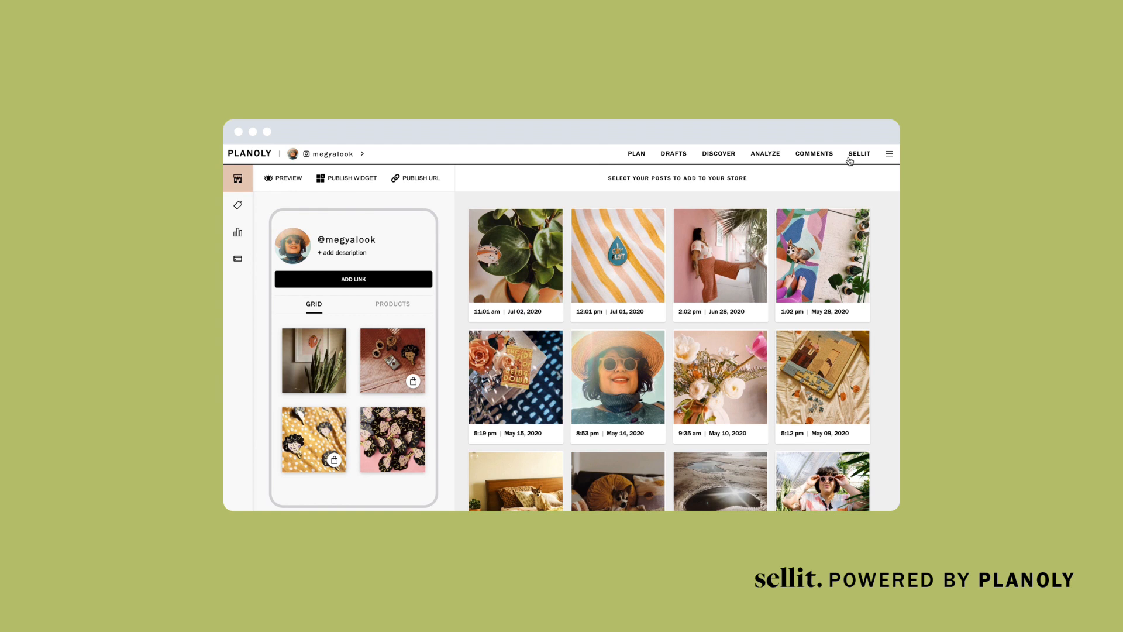
mouse_move(272, 203)
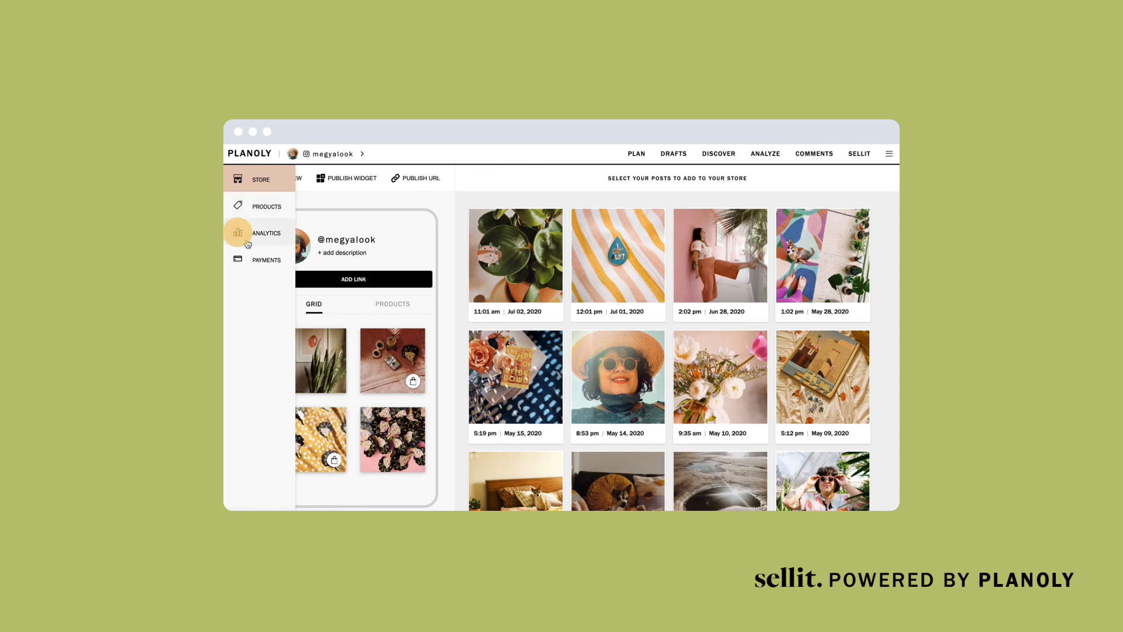
mouse_move(247, 269)
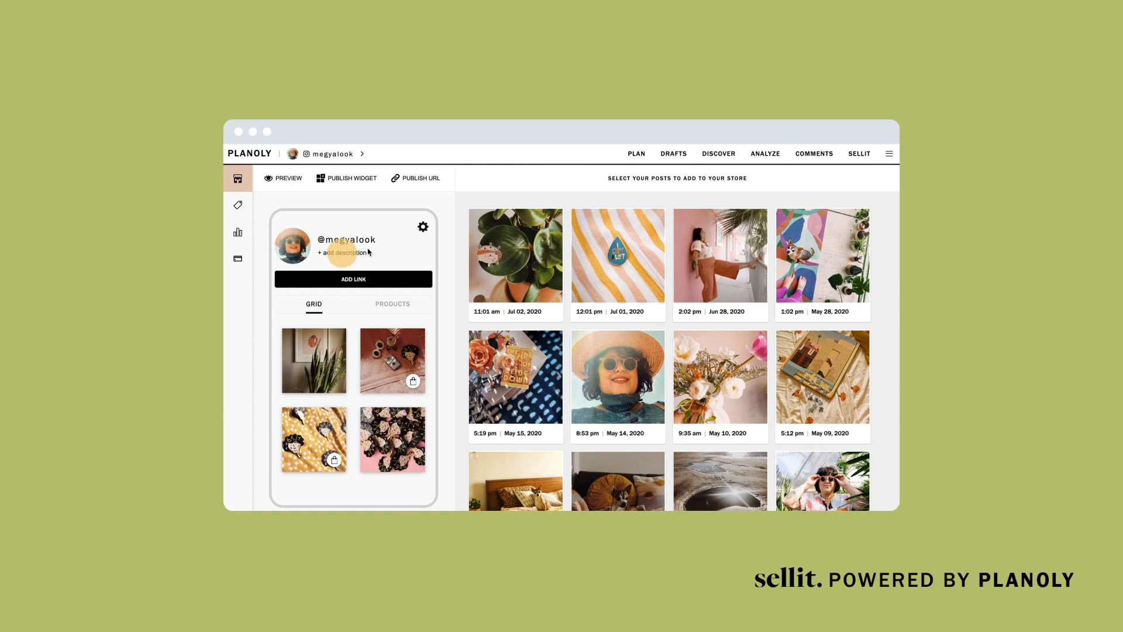
Save the store description 'colorful paper goods & enamel pins based in austin, texas'.
left_click(342, 252)
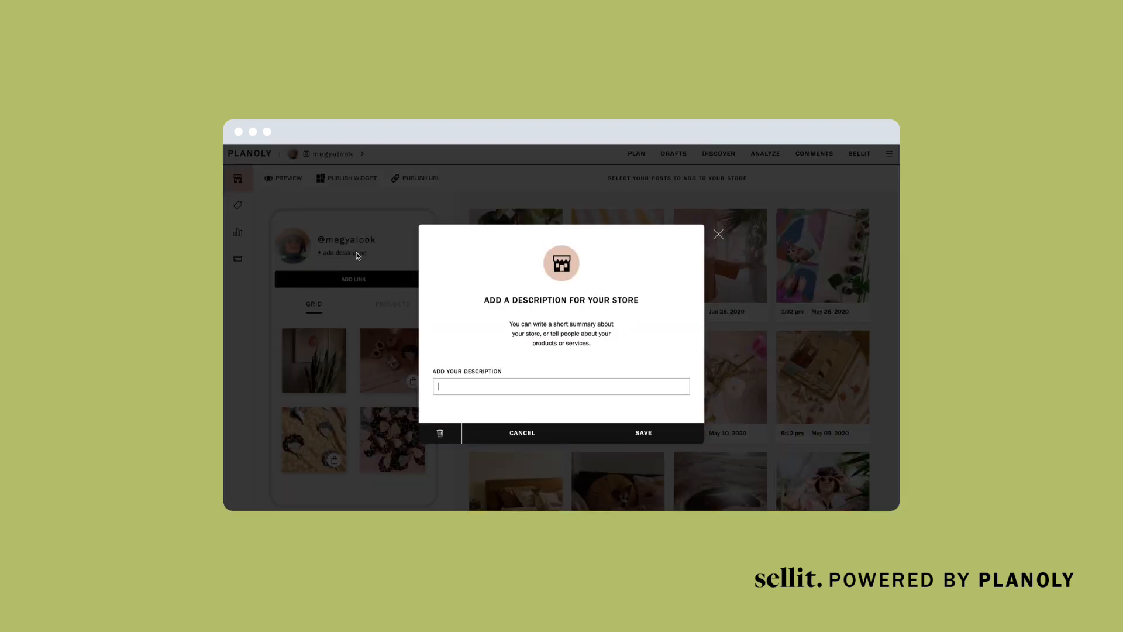
type("colorful paper goods & enamel pins based in austin, texas")
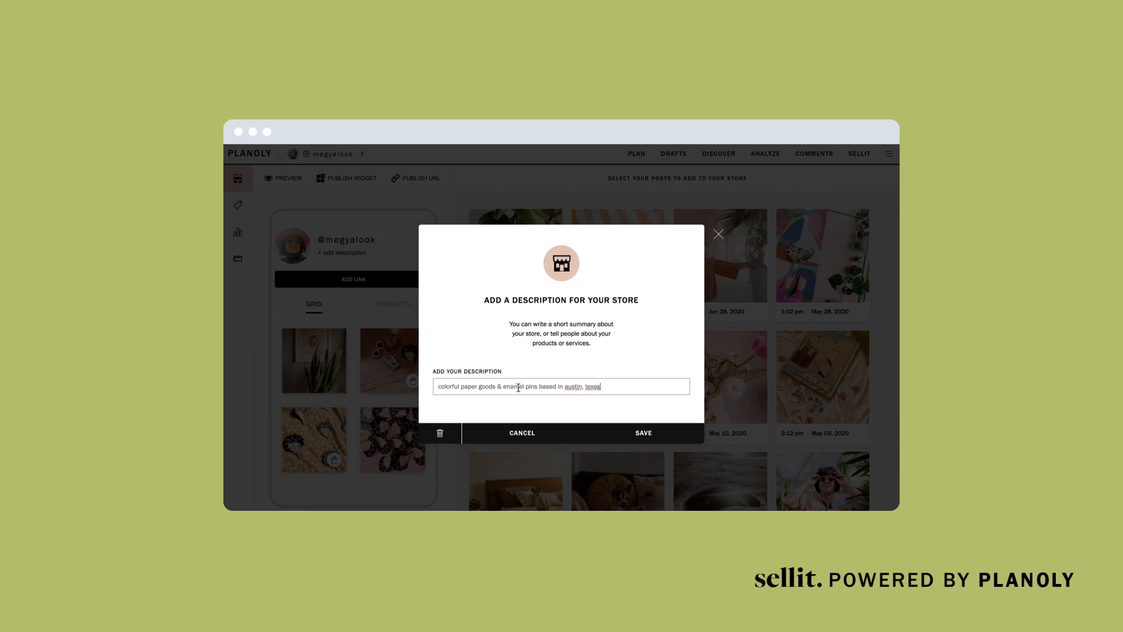
mouse_move(641, 432)
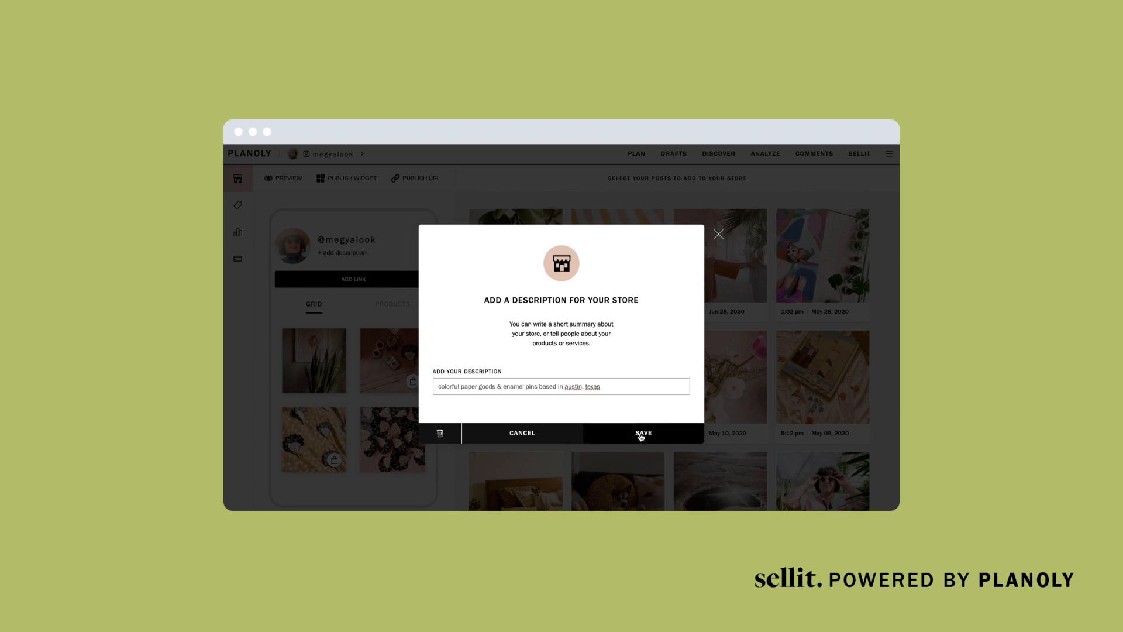
left_click(642, 433)
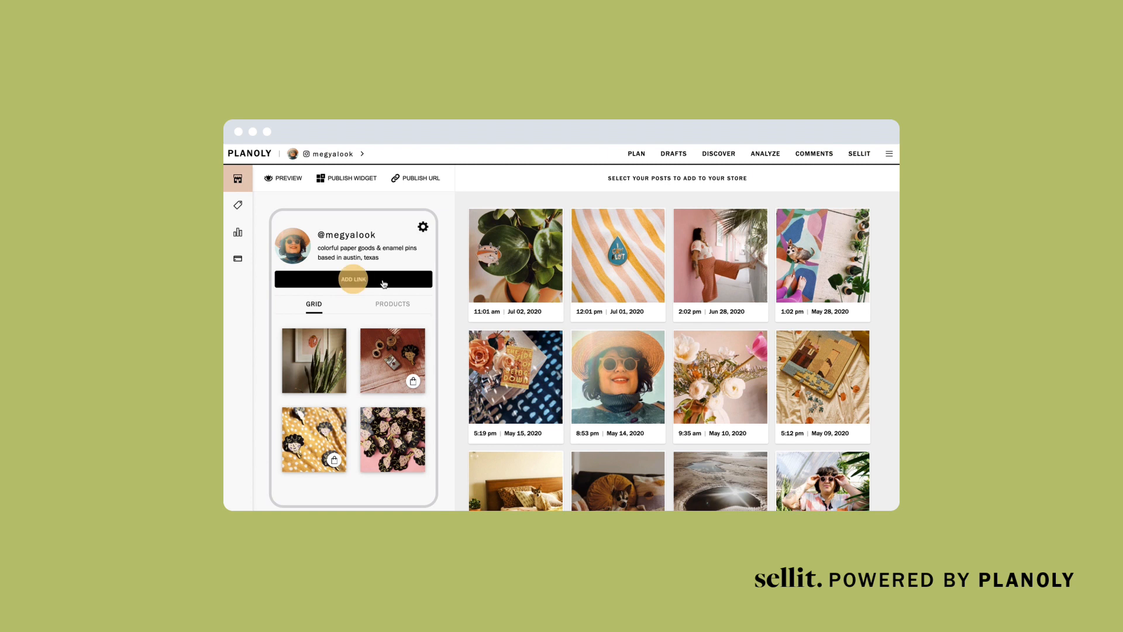
left_click(352, 279)
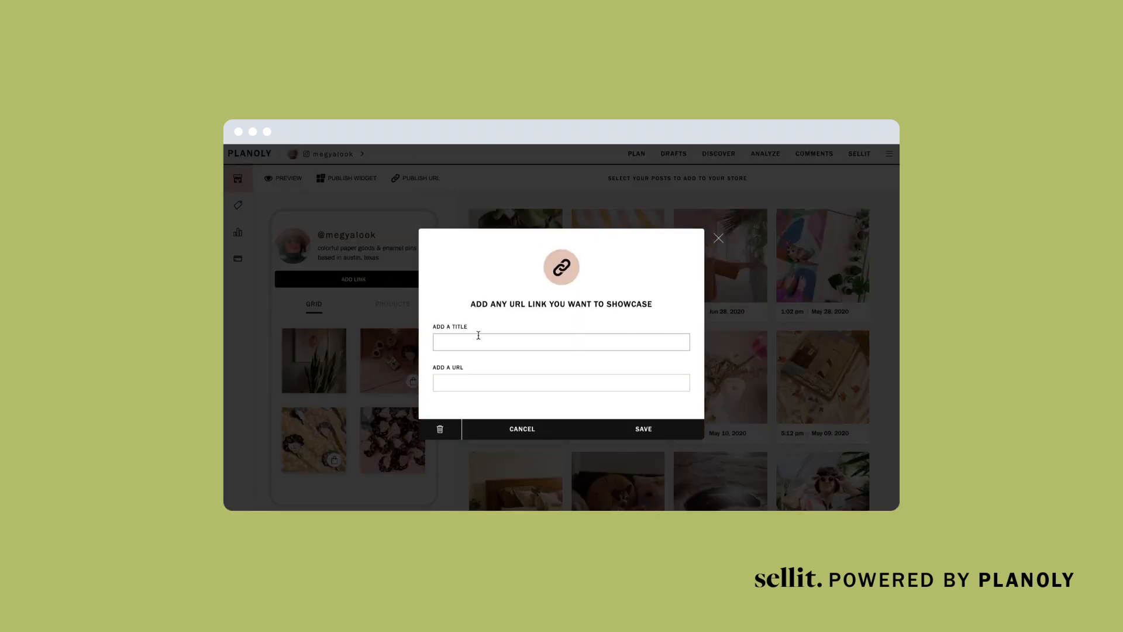
type("WEBSITE")
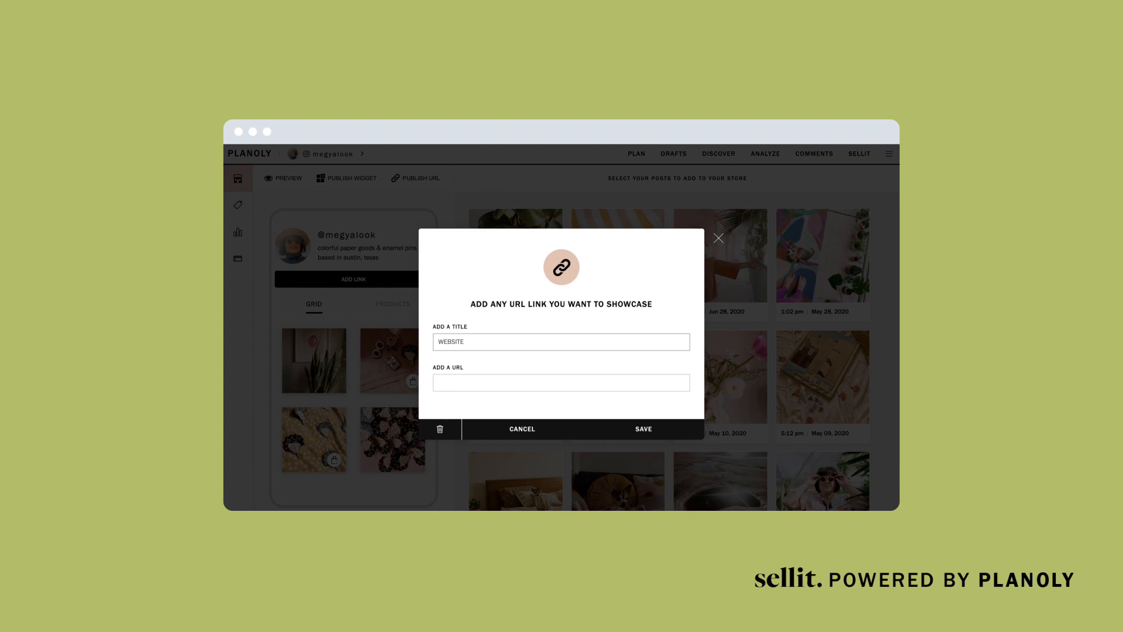
type("www.megyalook")
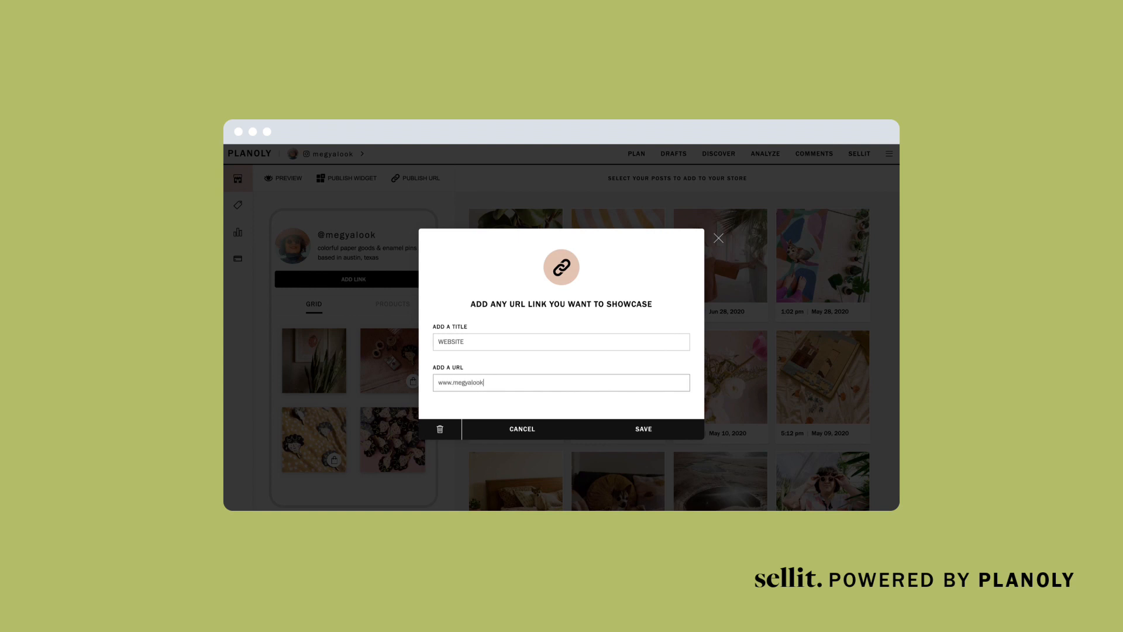
type(".com")
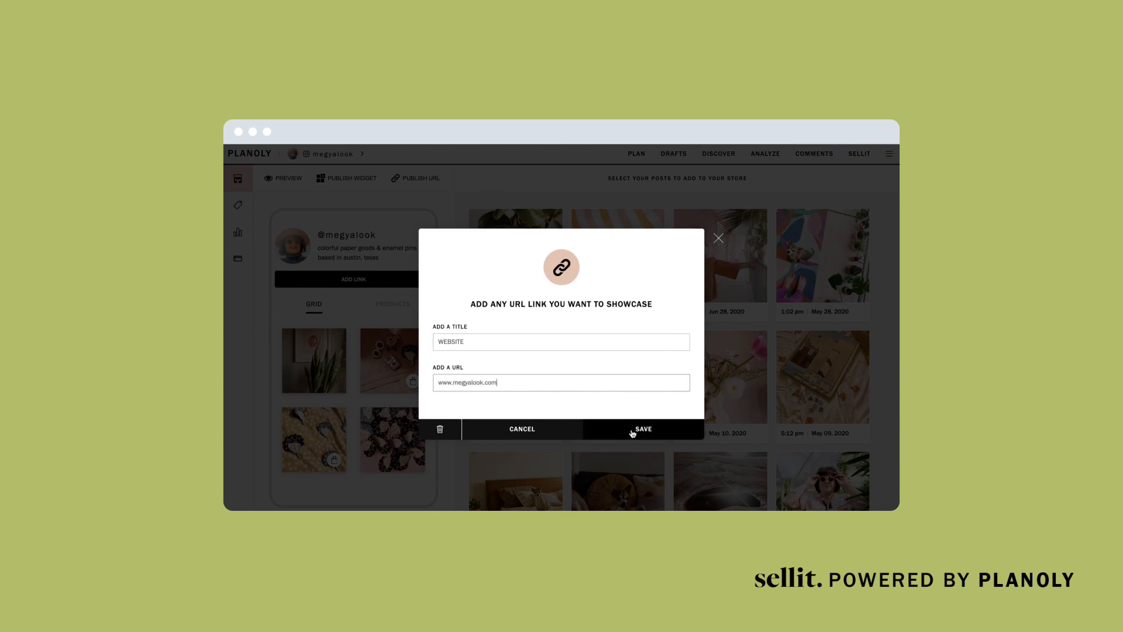
left_click(641, 428)
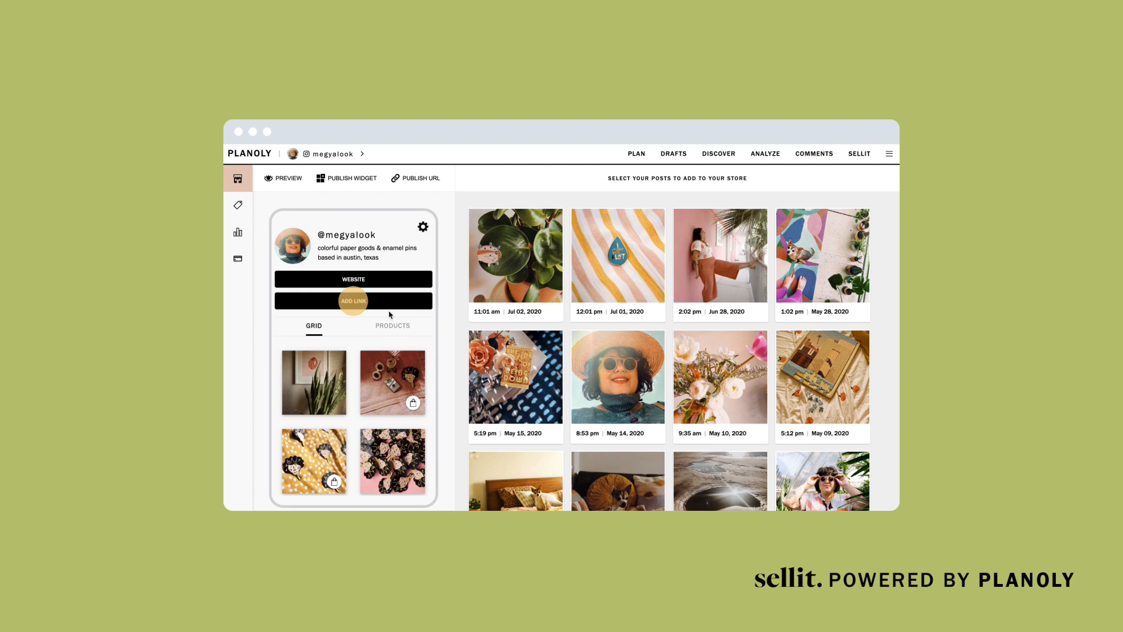
Add a SHOP link button pointing to megyalook.com/shop.
left_click(352, 300)
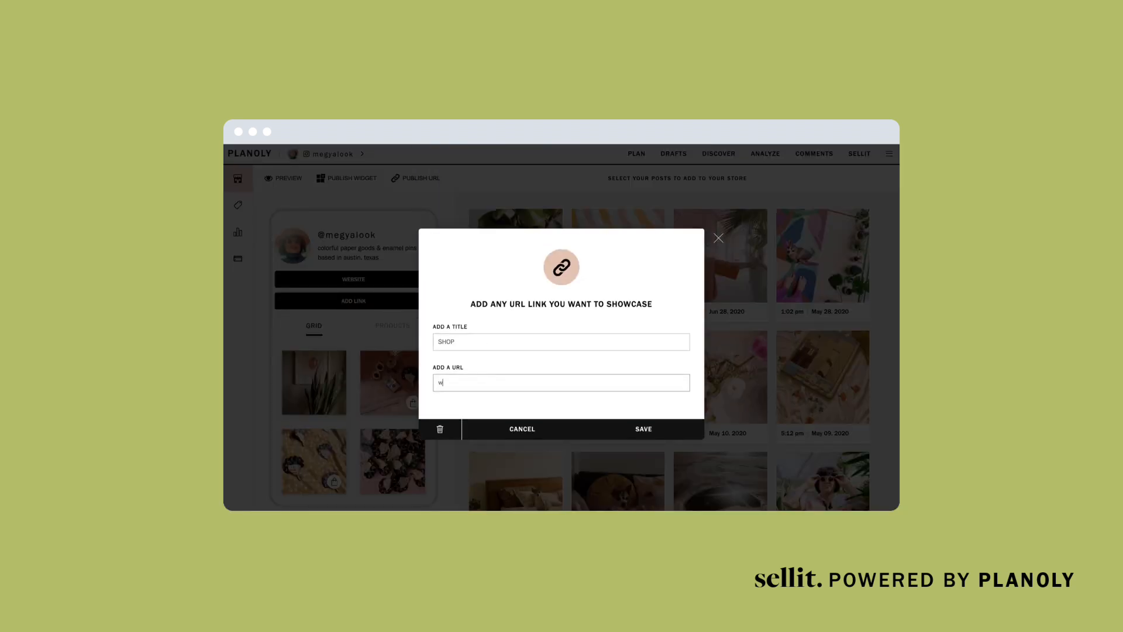
type("ww.megyalook.com/shop")
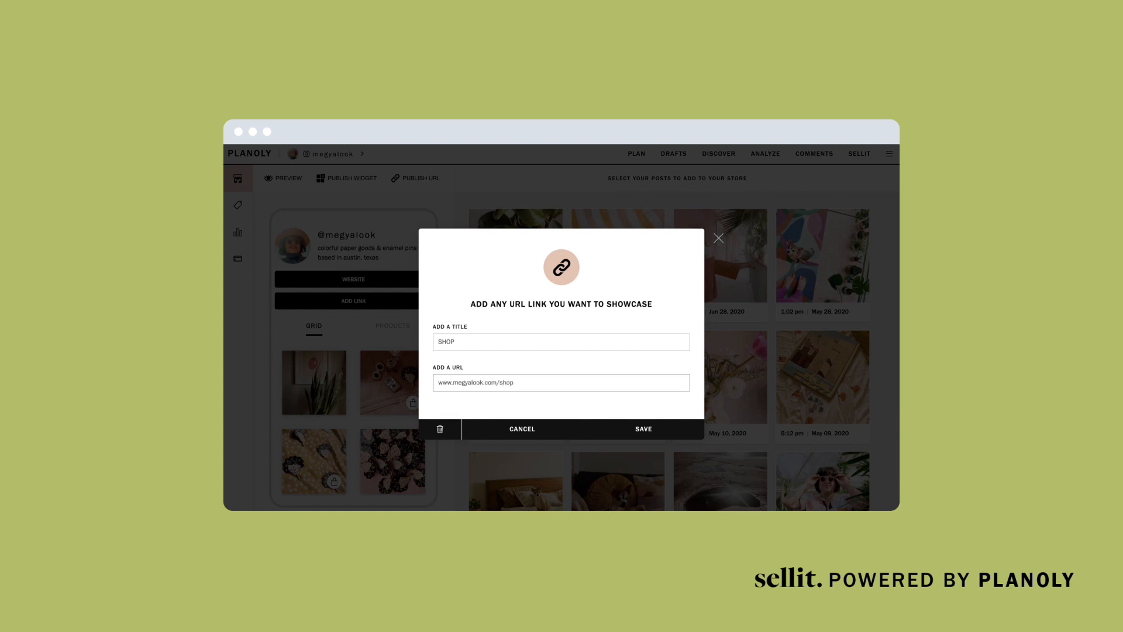
left_click(642, 428)
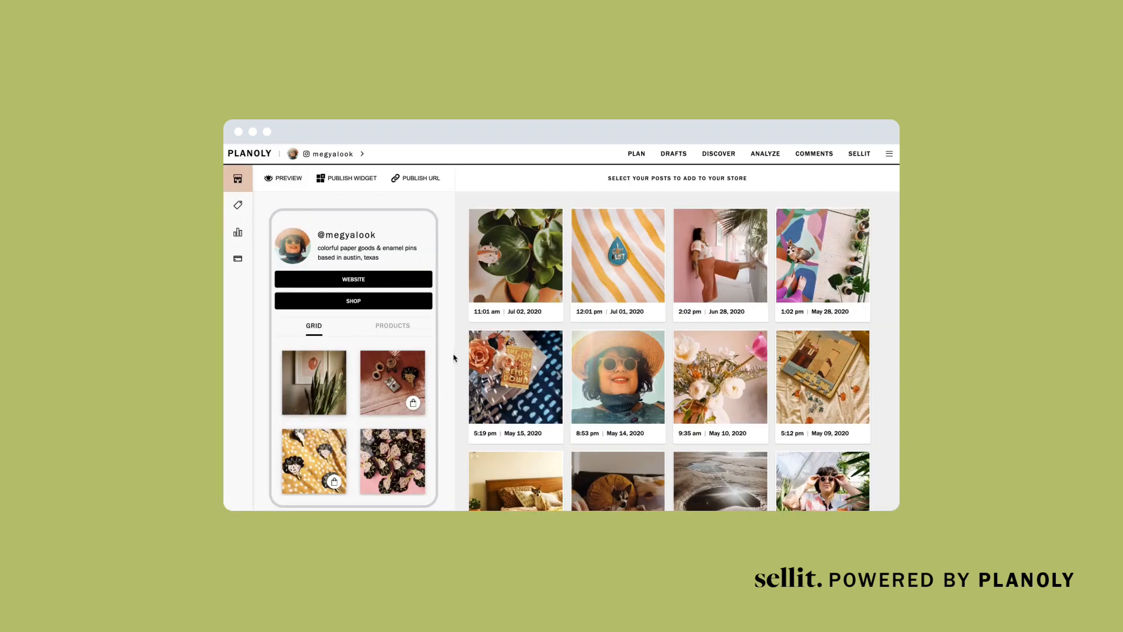
mouse_move(446, 351)
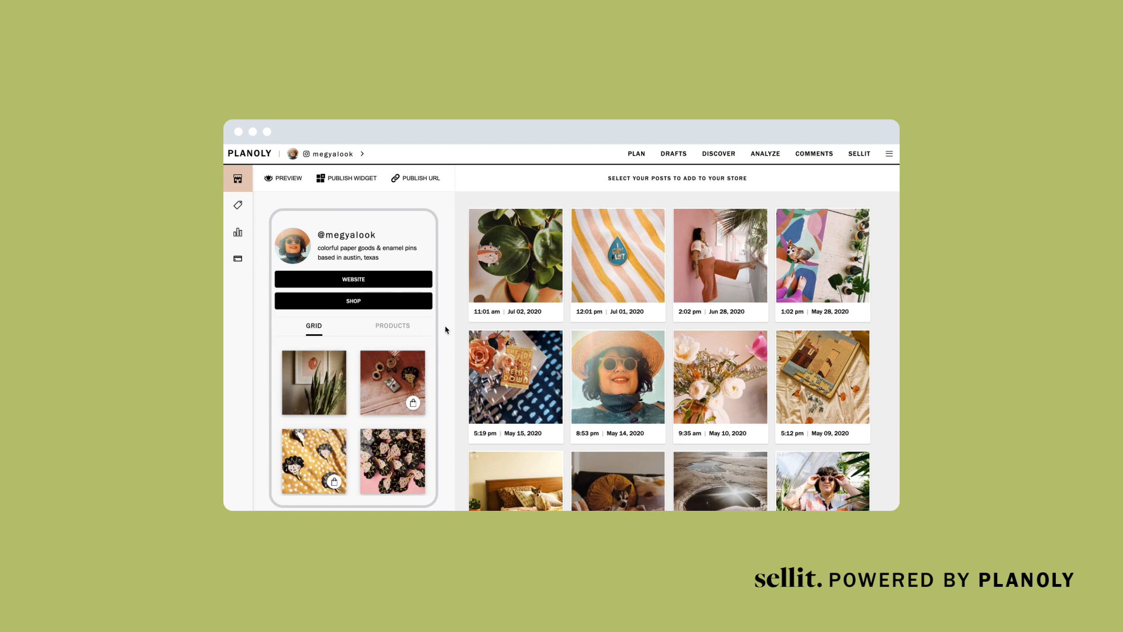
Open the PRODUCTS catalogue from the left sidebar.
left_click(238, 178)
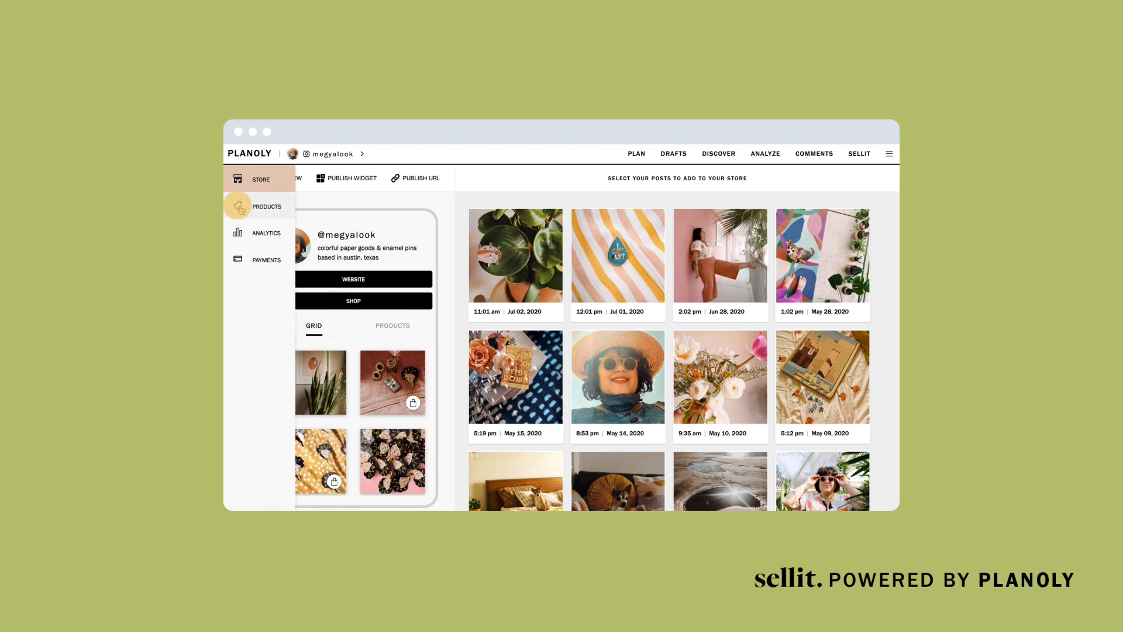
left_click(265, 207)
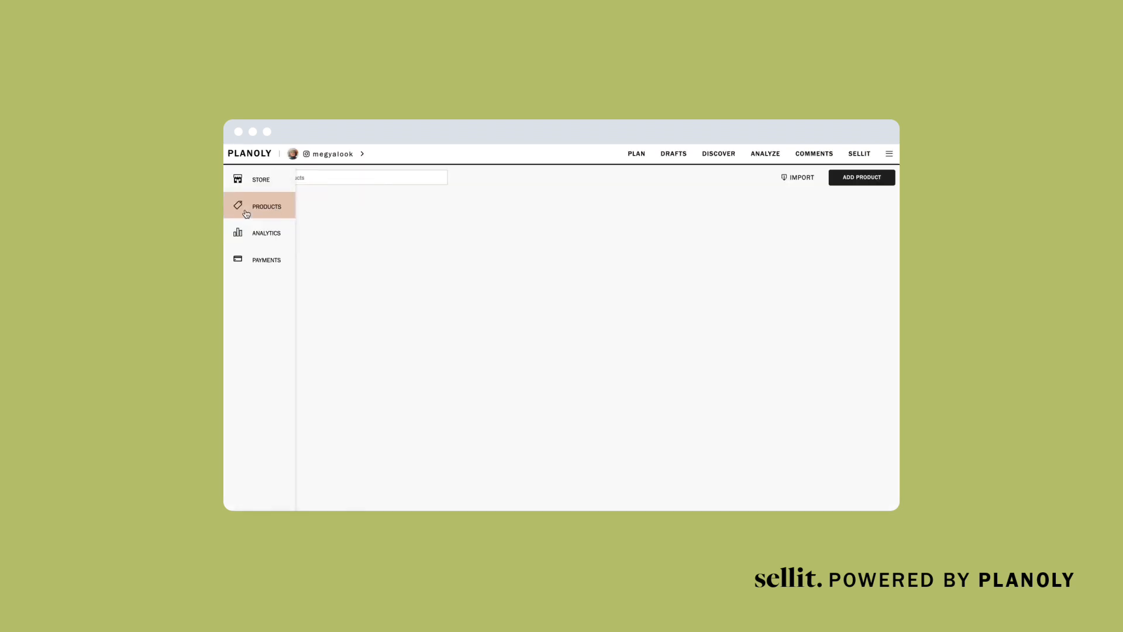
left_click(266, 207)
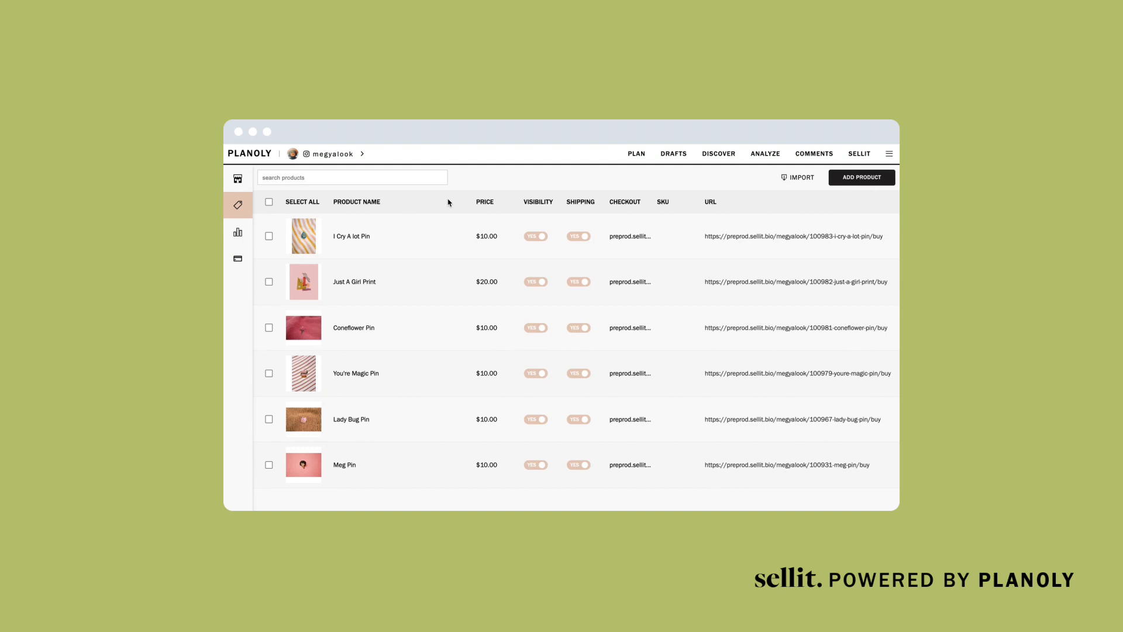
mouse_move(478, 201)
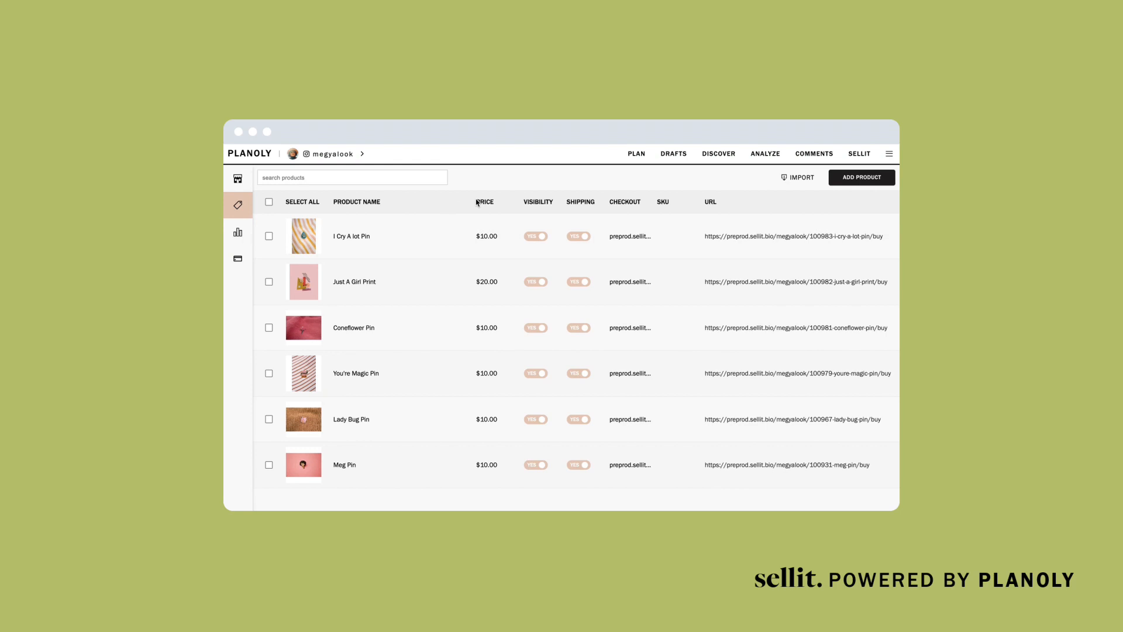
Start a new product and upload its image from My Computer.
left_click(862, 176)
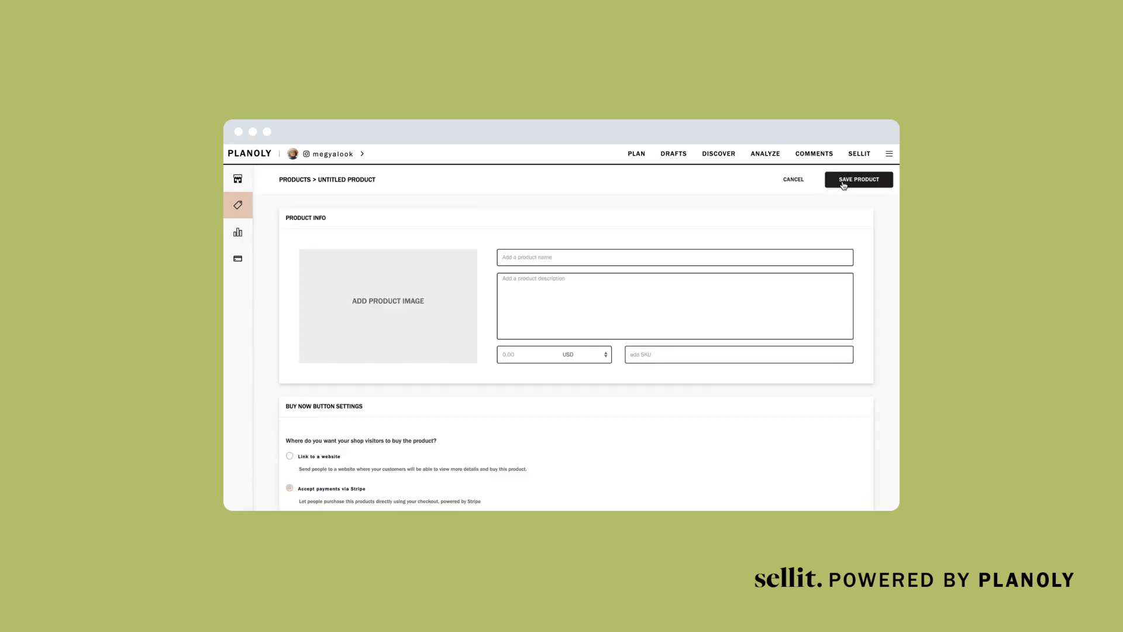
mouse_move(638, 187)
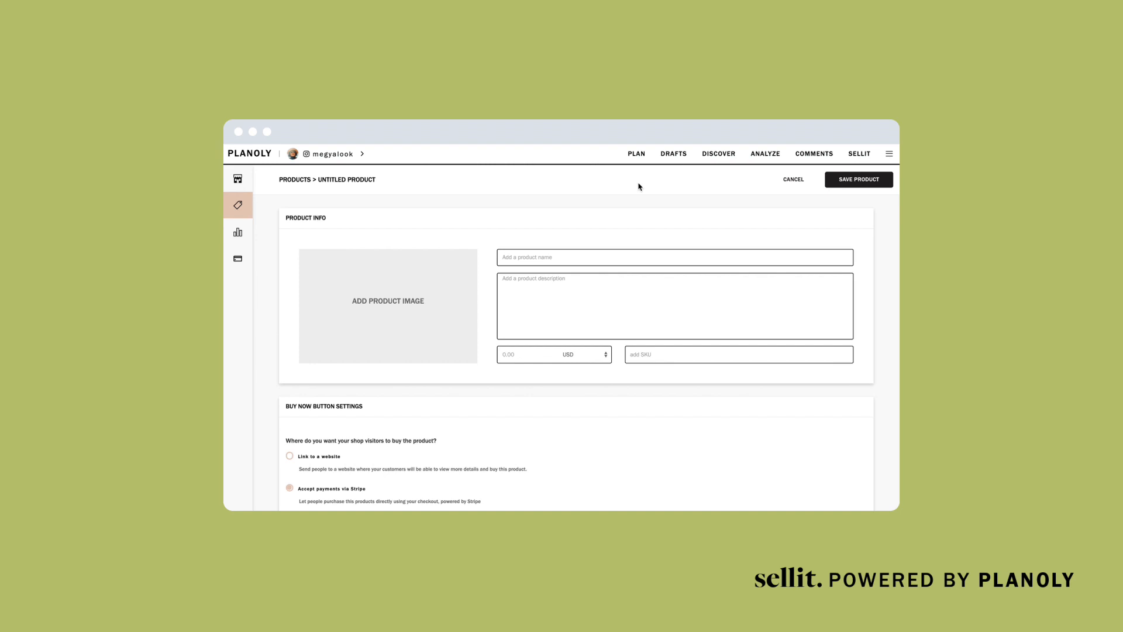
mouse_move(585, 193)
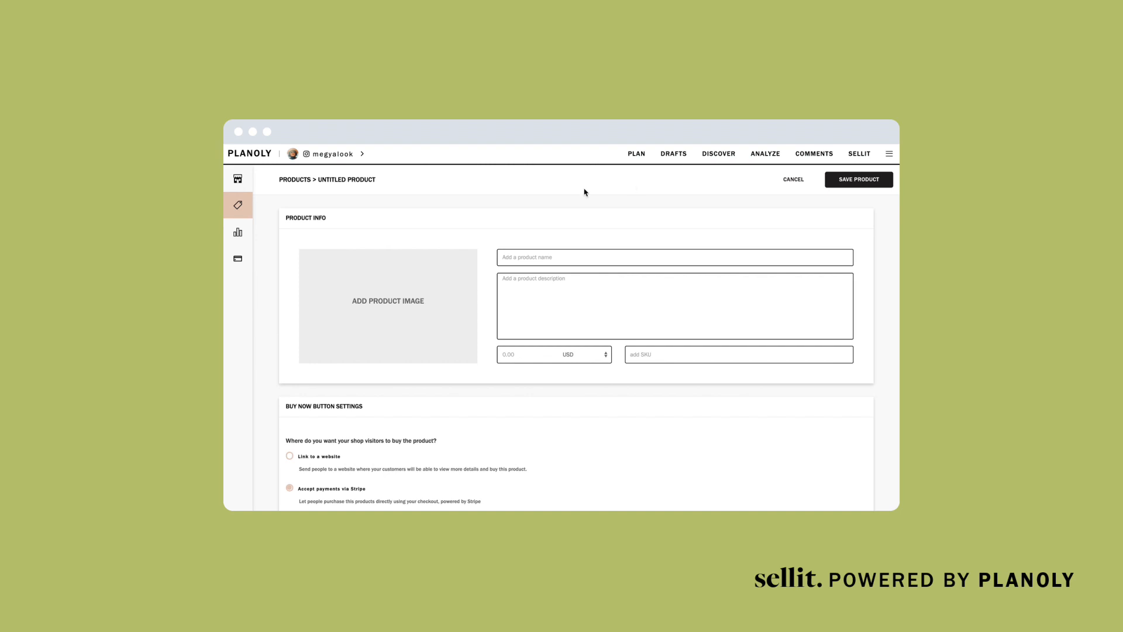
left_click(388, 301)
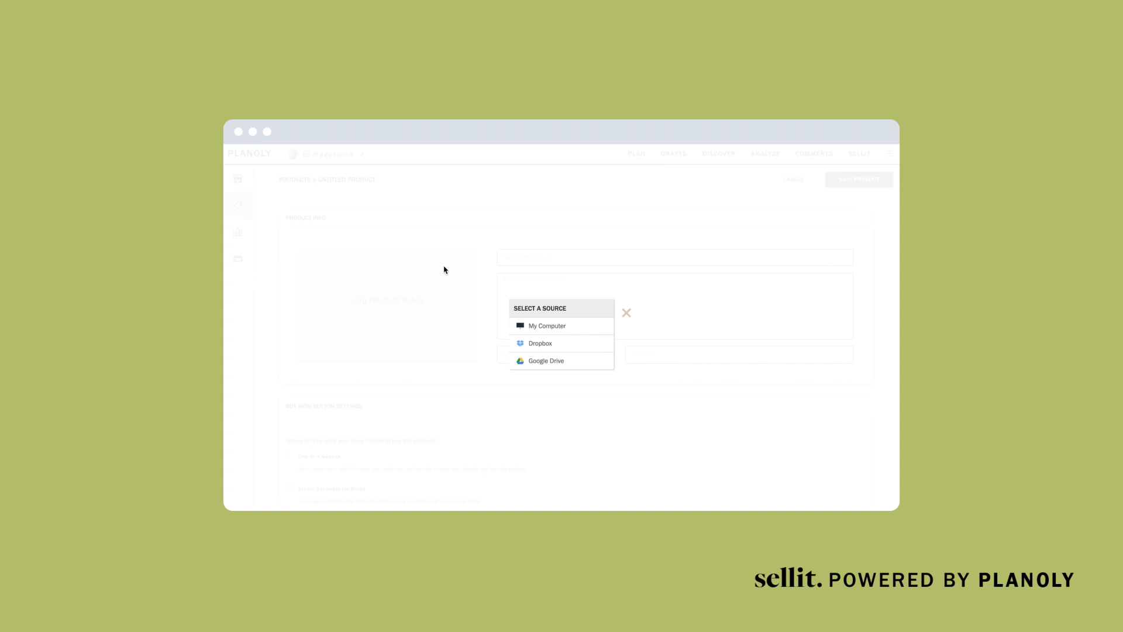
mouse_move(571, 323)
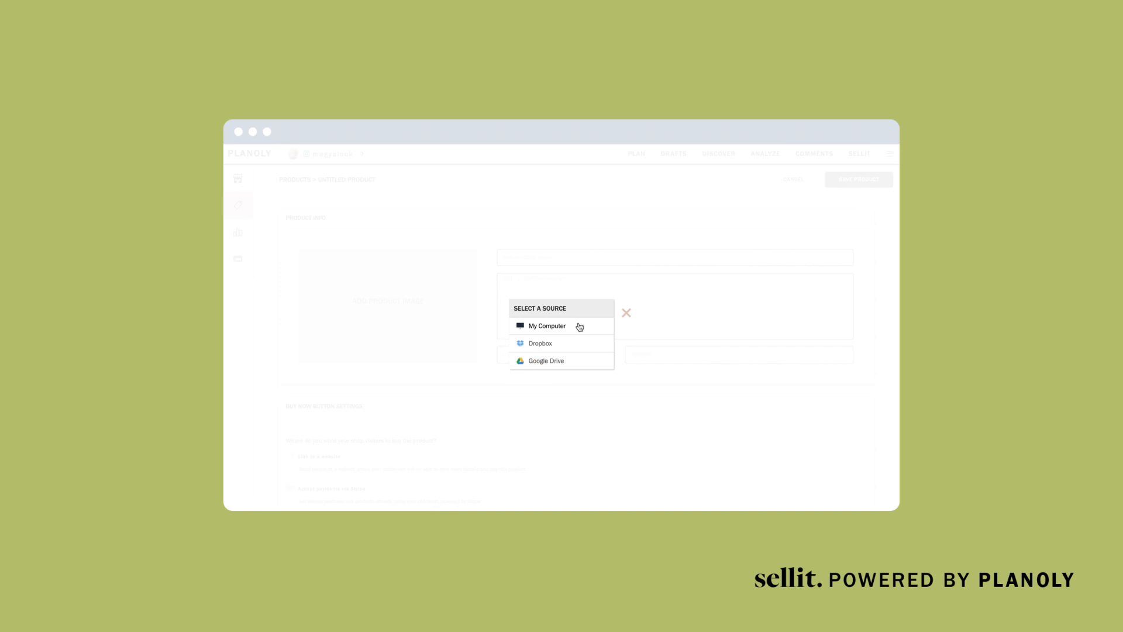
left_click(546, 325)
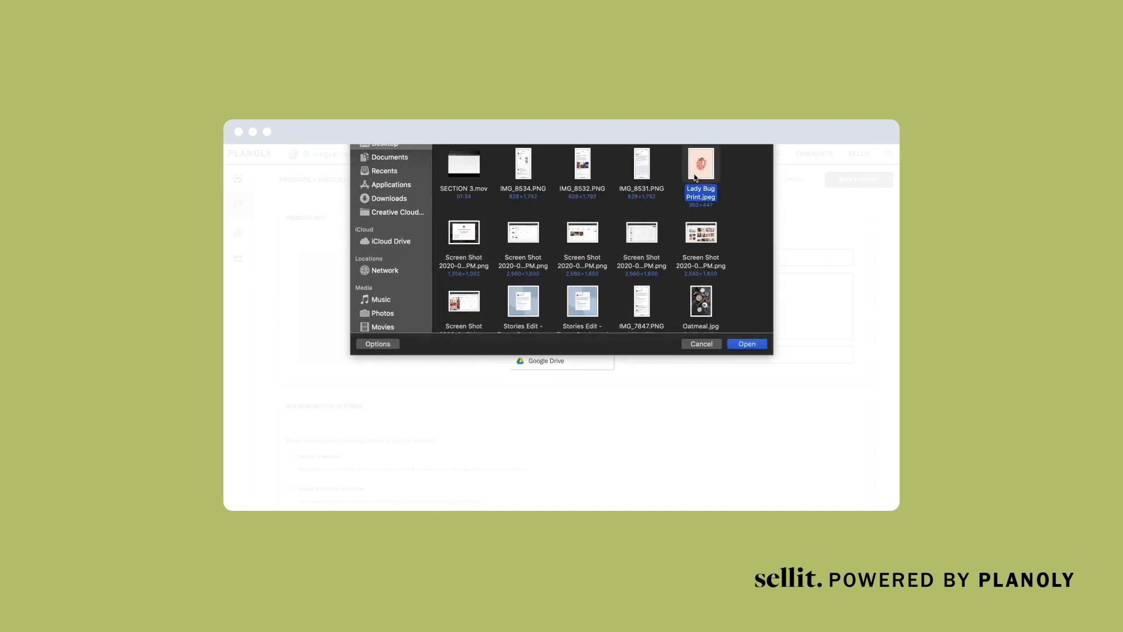
left_click(745, 344)
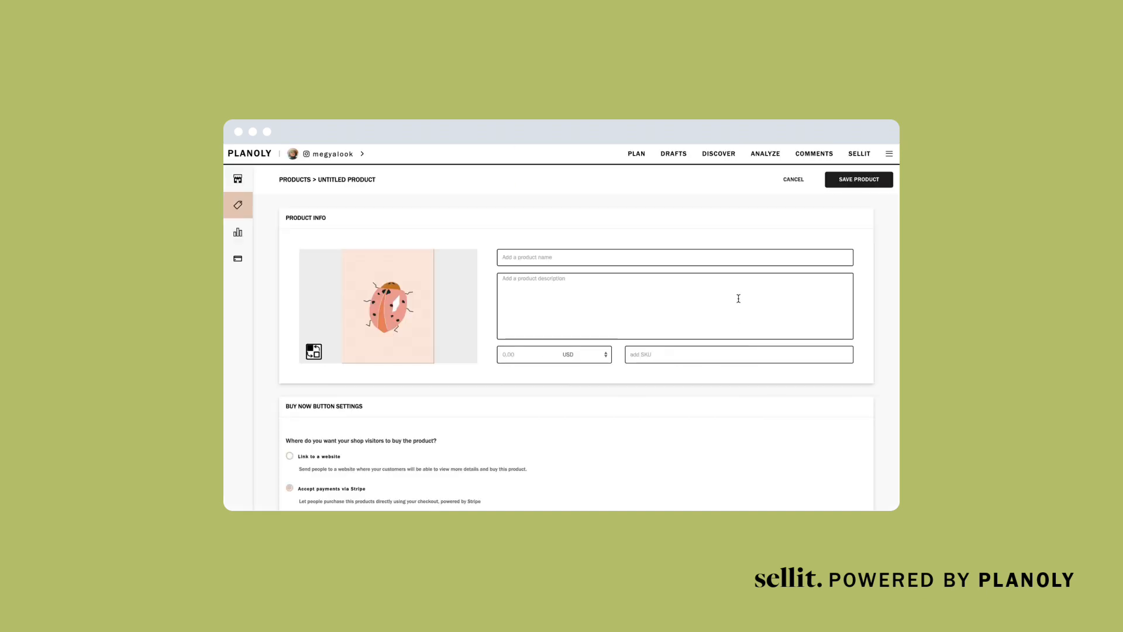
Name the product Lady Bug Print, add a good-luck description, and price it at 20 USD.
type("Lady Bug Print")
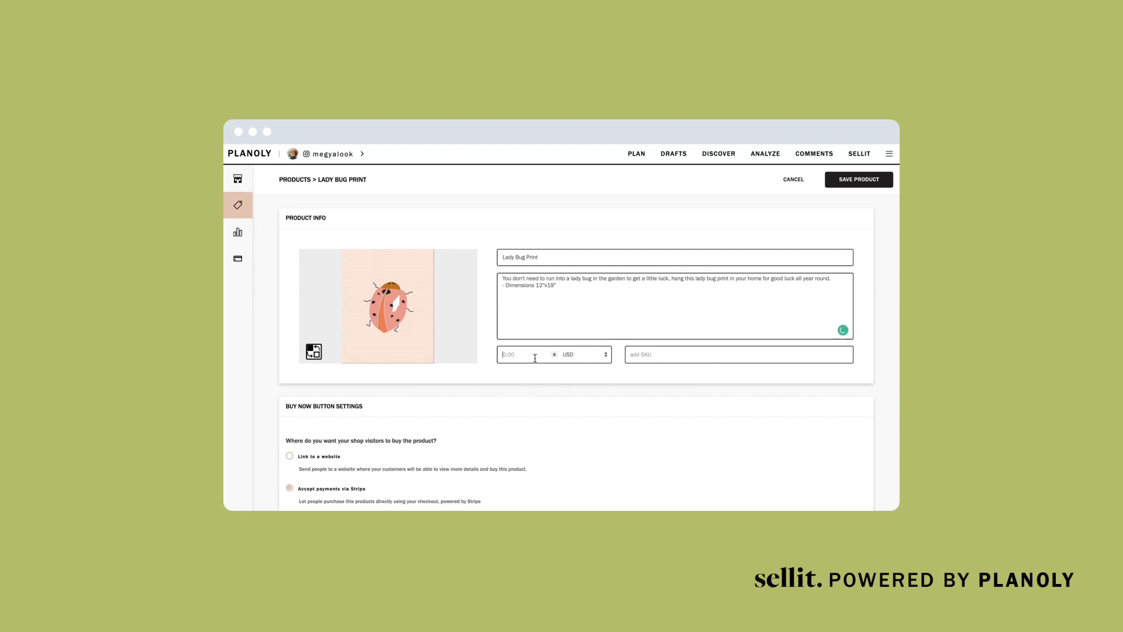
type("20")
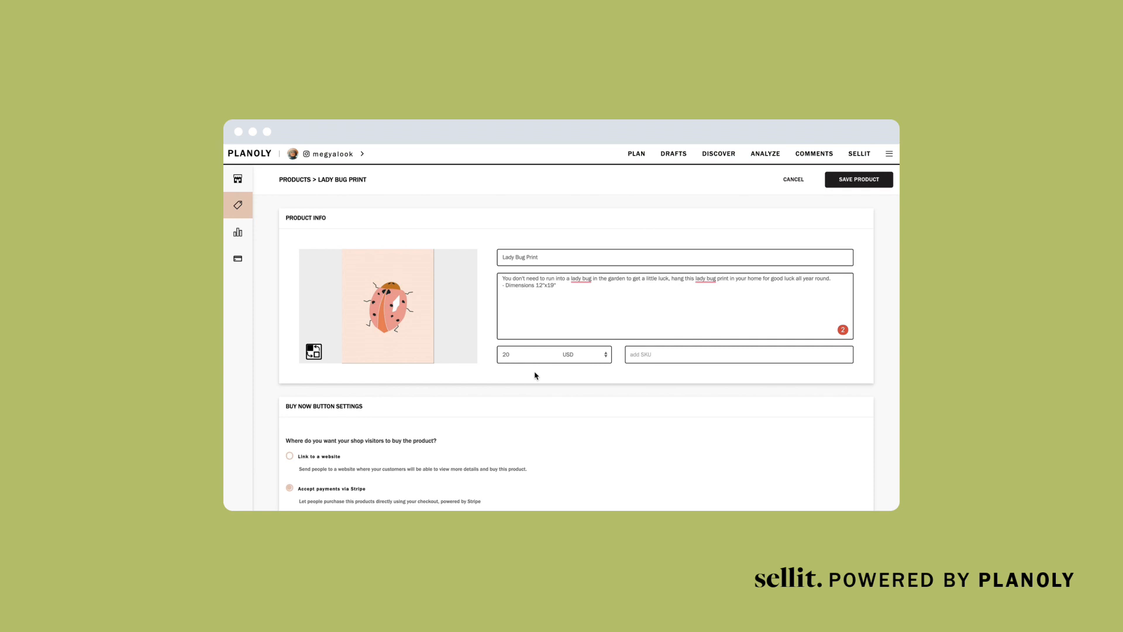
Keep Stripe payments and physical shipping, then save Lady Bug Print.
scroll("down", 3)
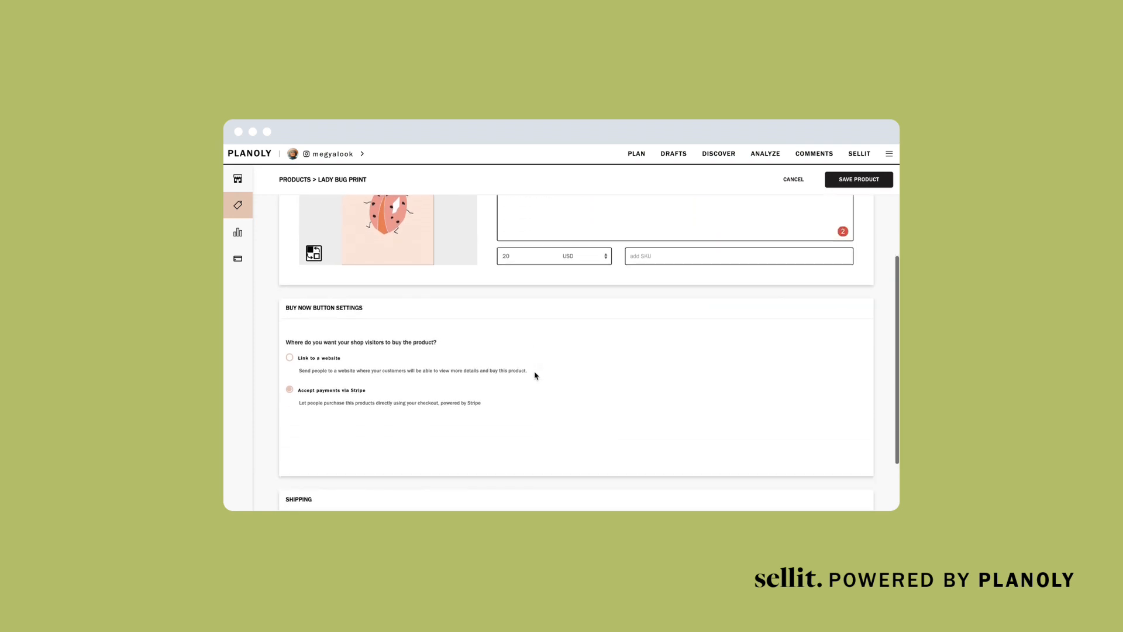
scroll("down", 3)
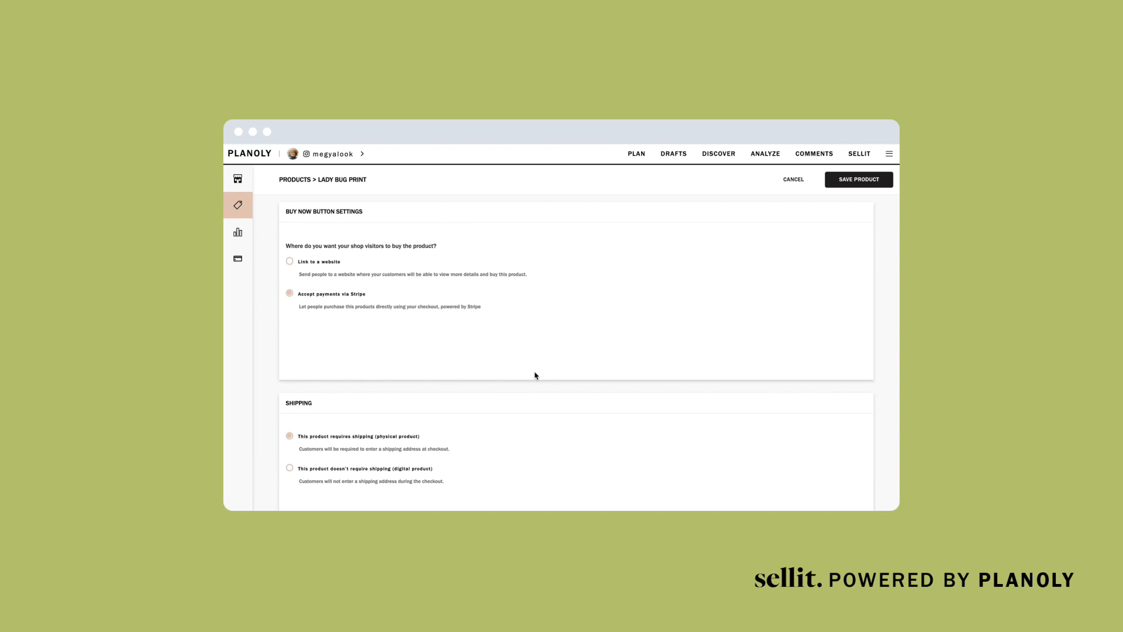
left_click(858, 179)
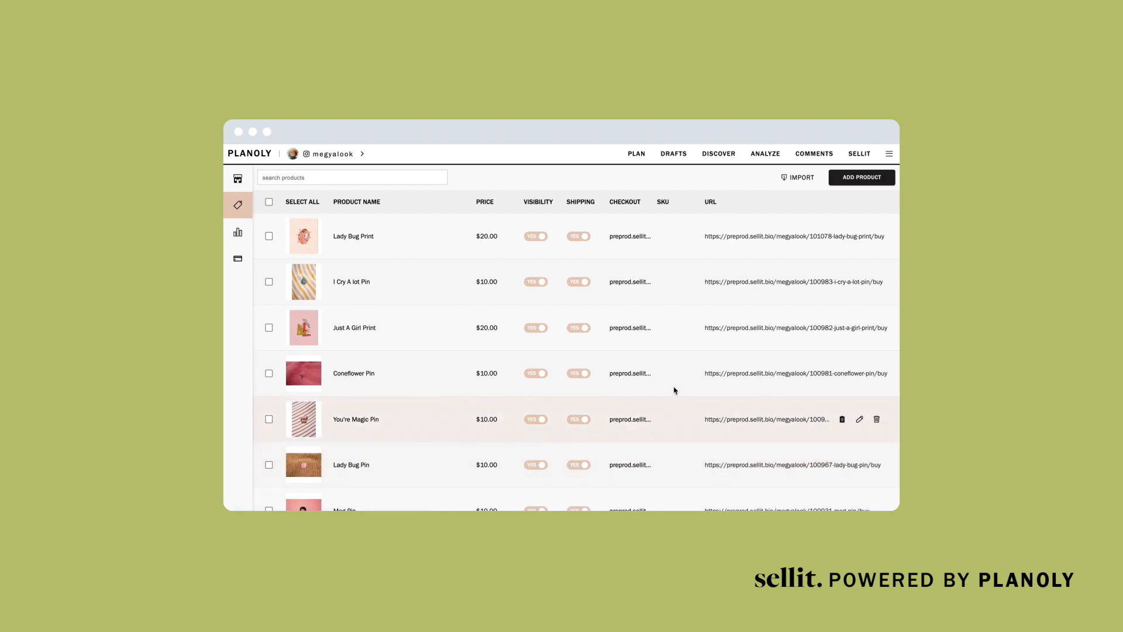
Return to the storefront editor via the sidebar Store icon.
left_click(237, 178)
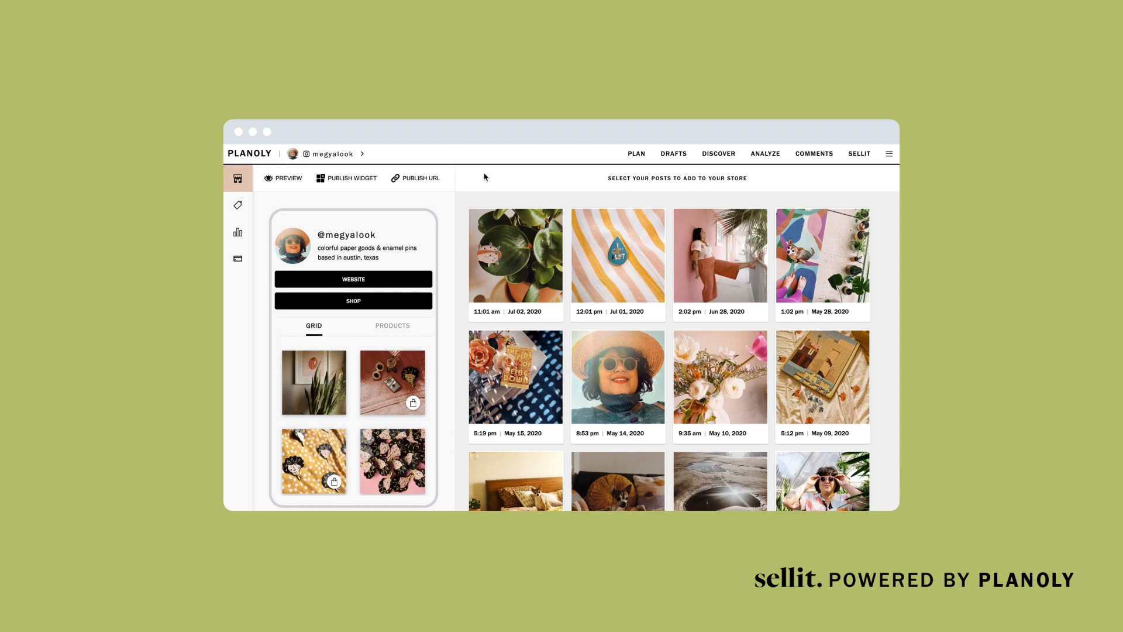
Add the plant post and the yellow-striped pin post to the store.
left_click(515, 275)
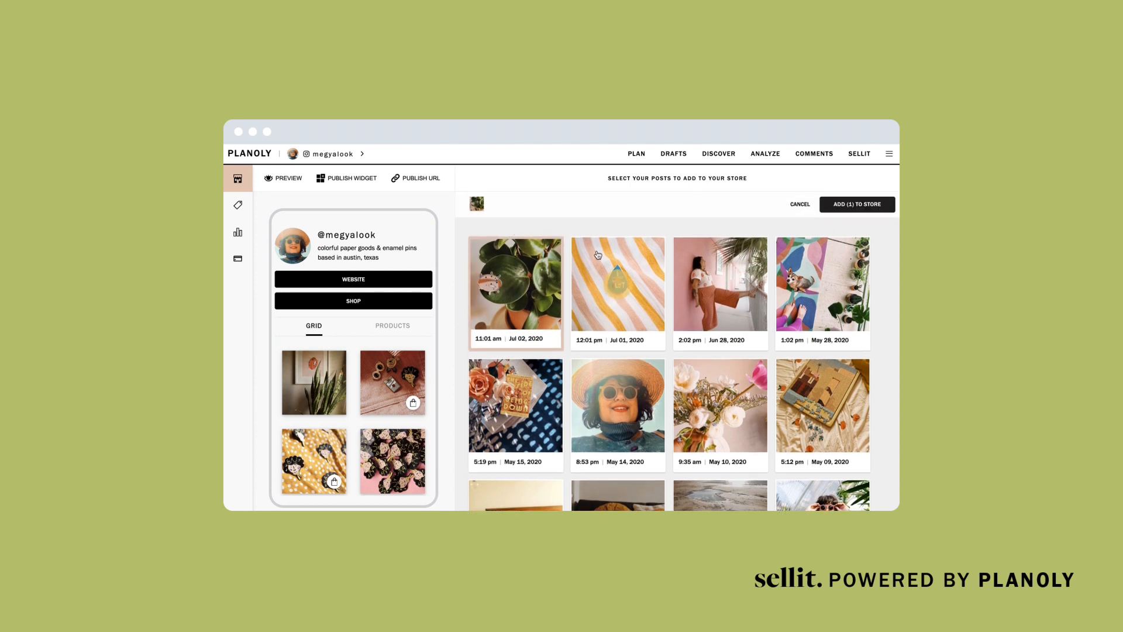
left_click(616, 283)
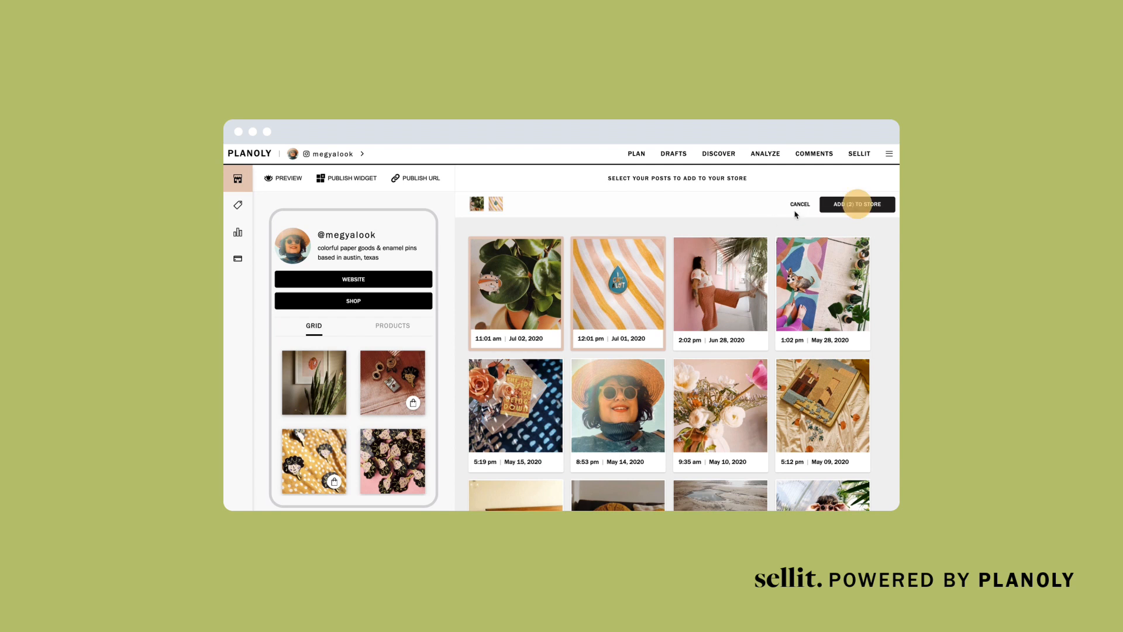
left_click(856, 205)
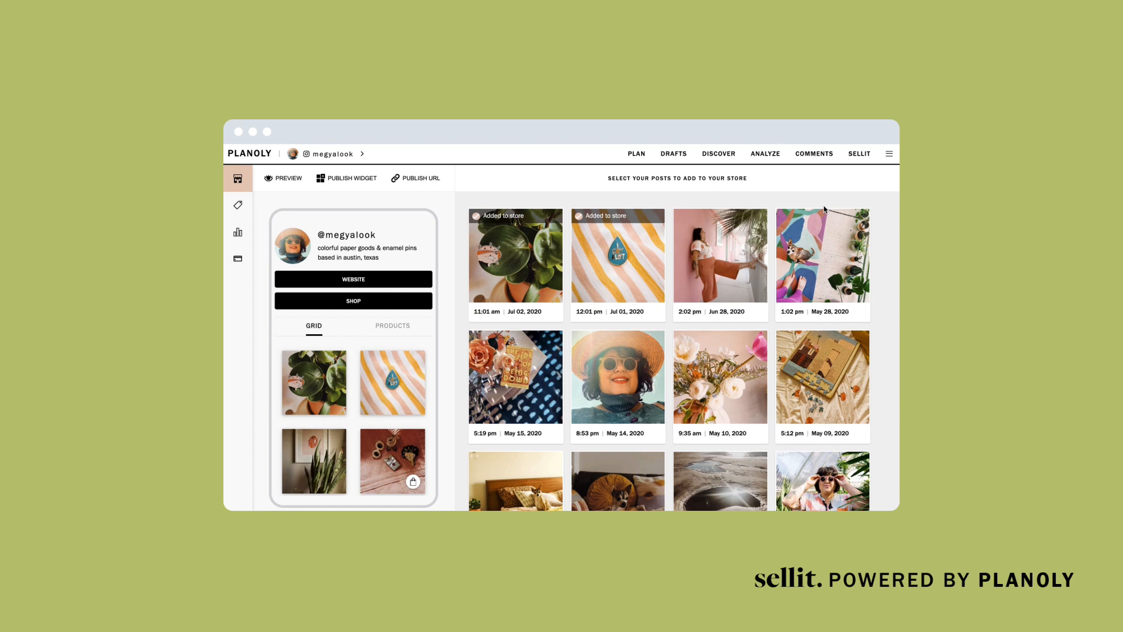
mouse_move(484, 188)
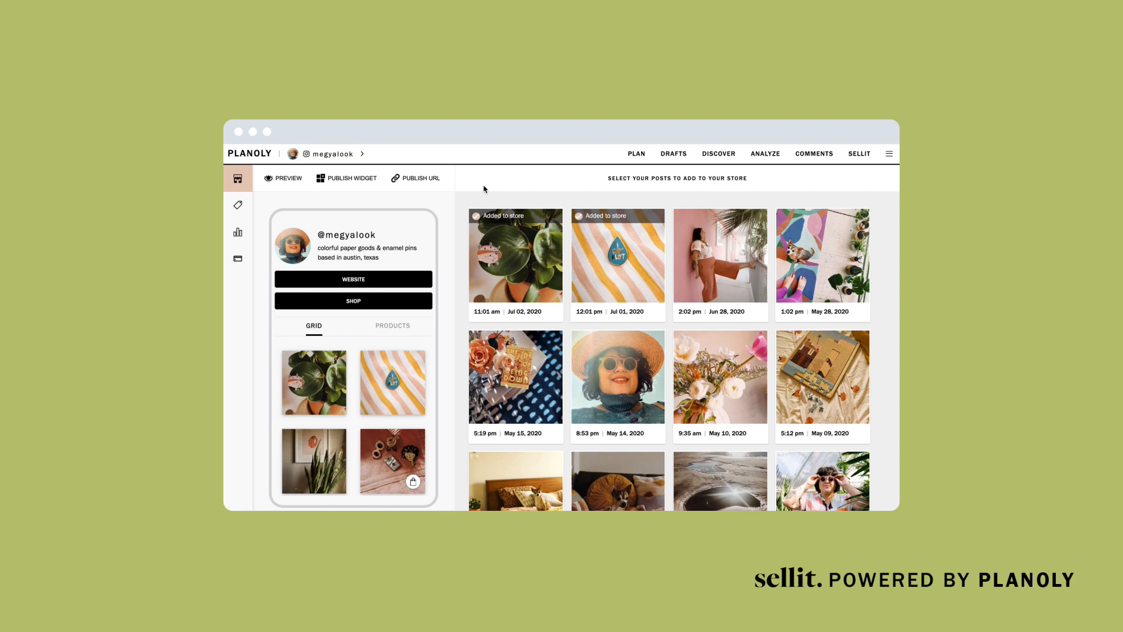
mouse_move(367, 210)
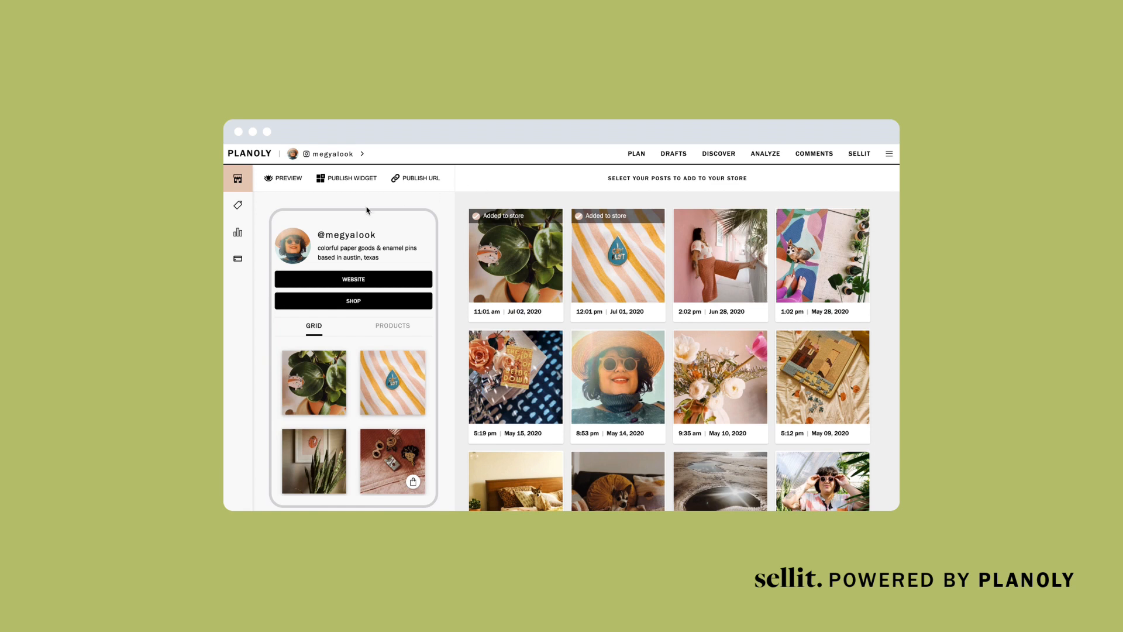
Tag Lady Bug Pin on the plant post and save the tag.
left_click(237, 205)
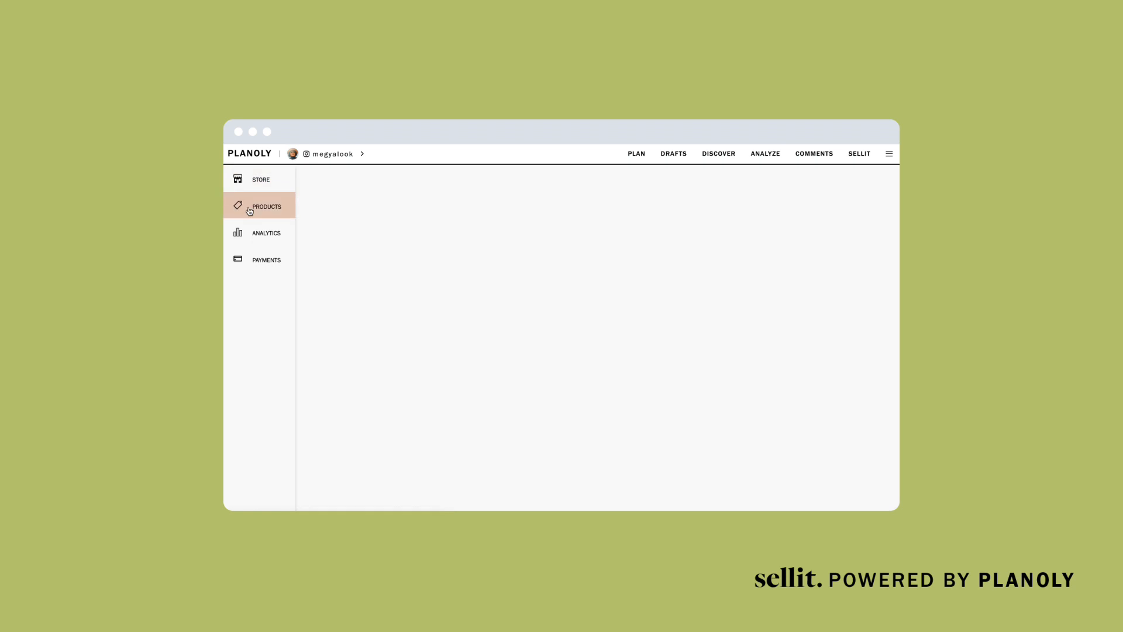
left_click(237, 179)
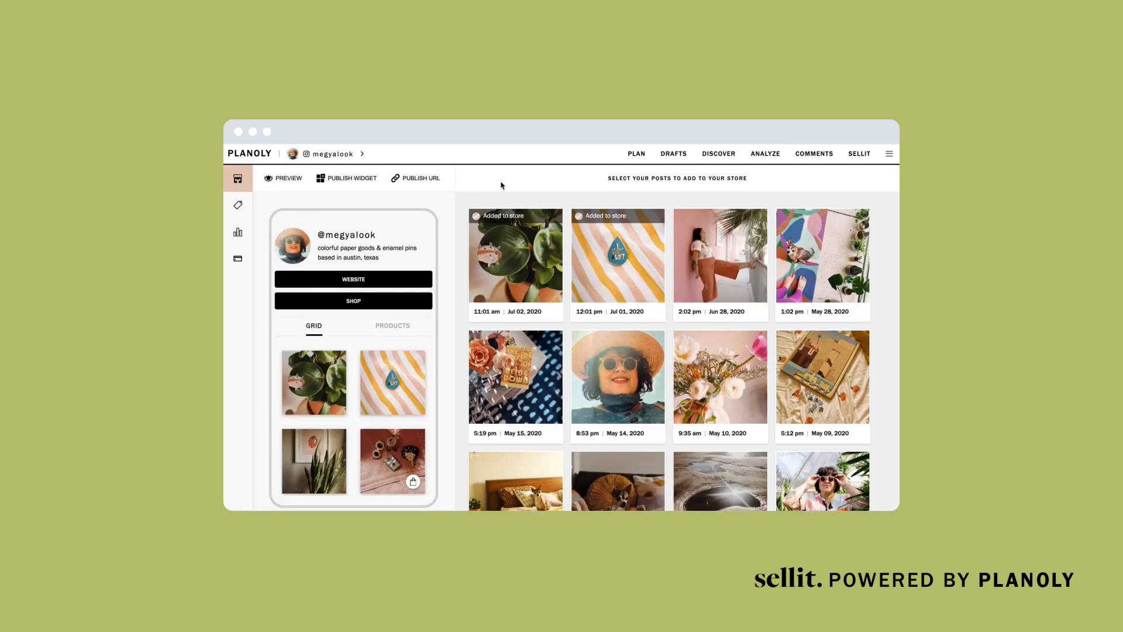
left_click(514, 255)
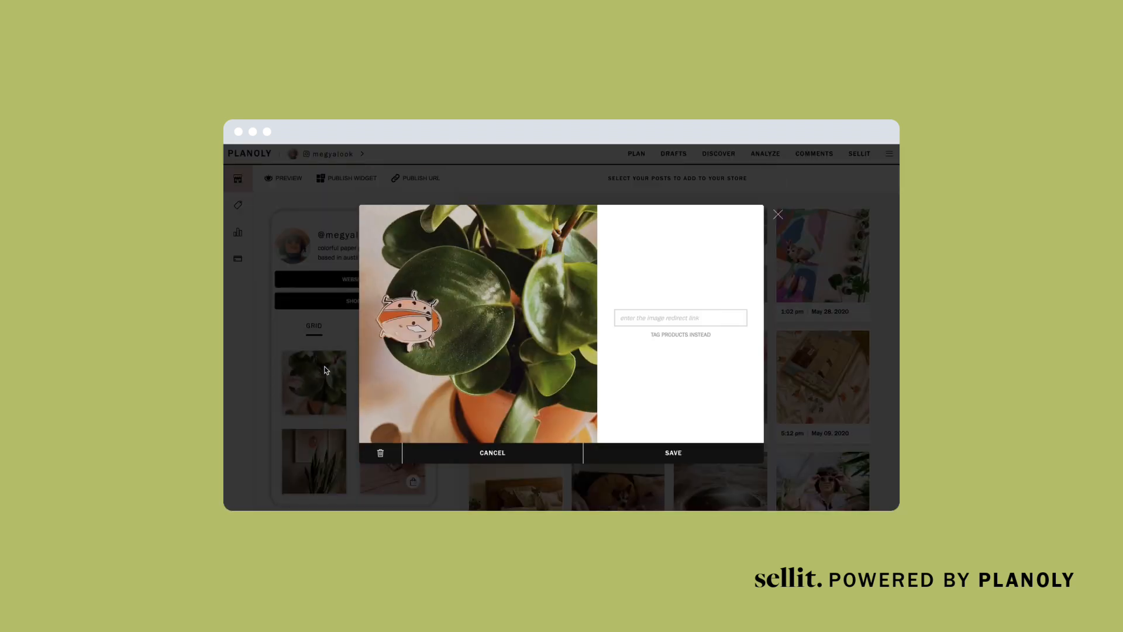
left_click(680, 334)
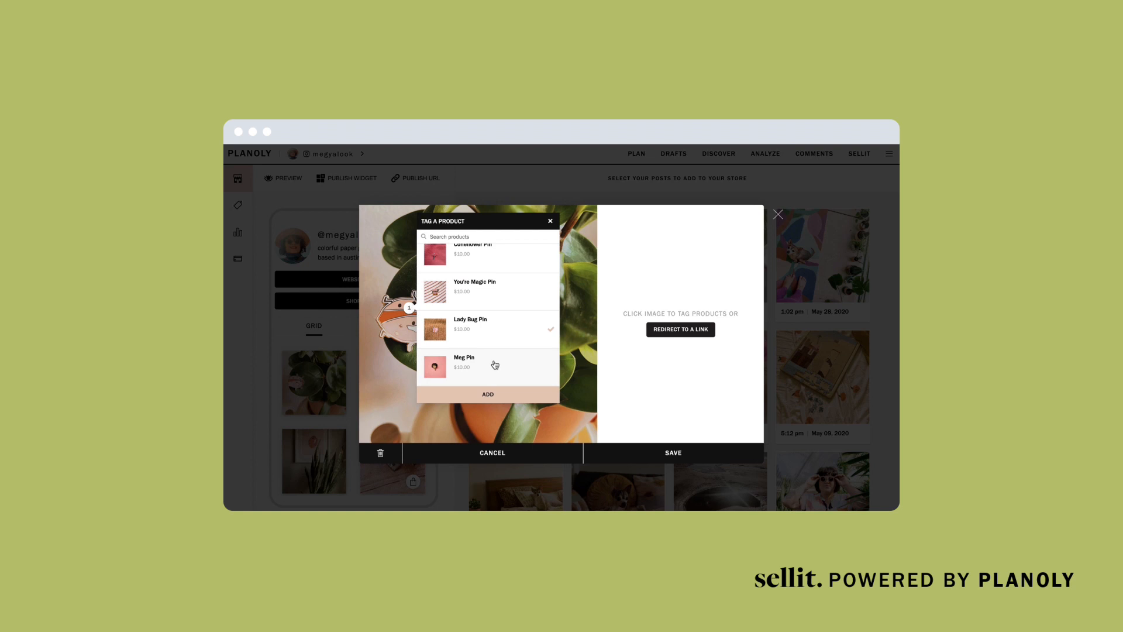
left_click(488, 393)
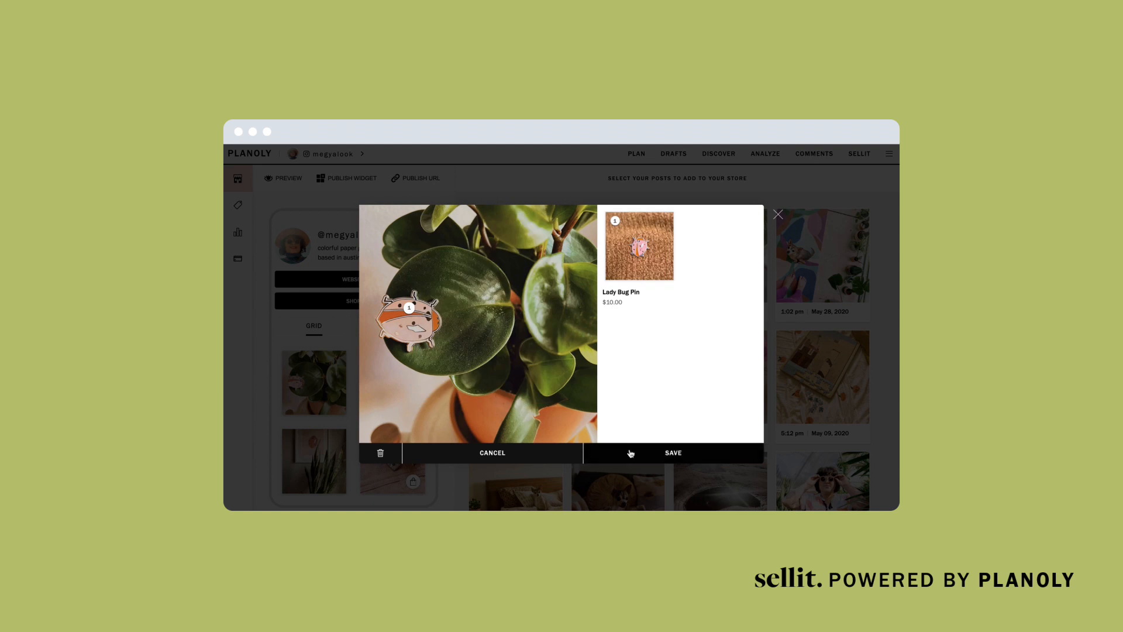
left_click(673, 453)
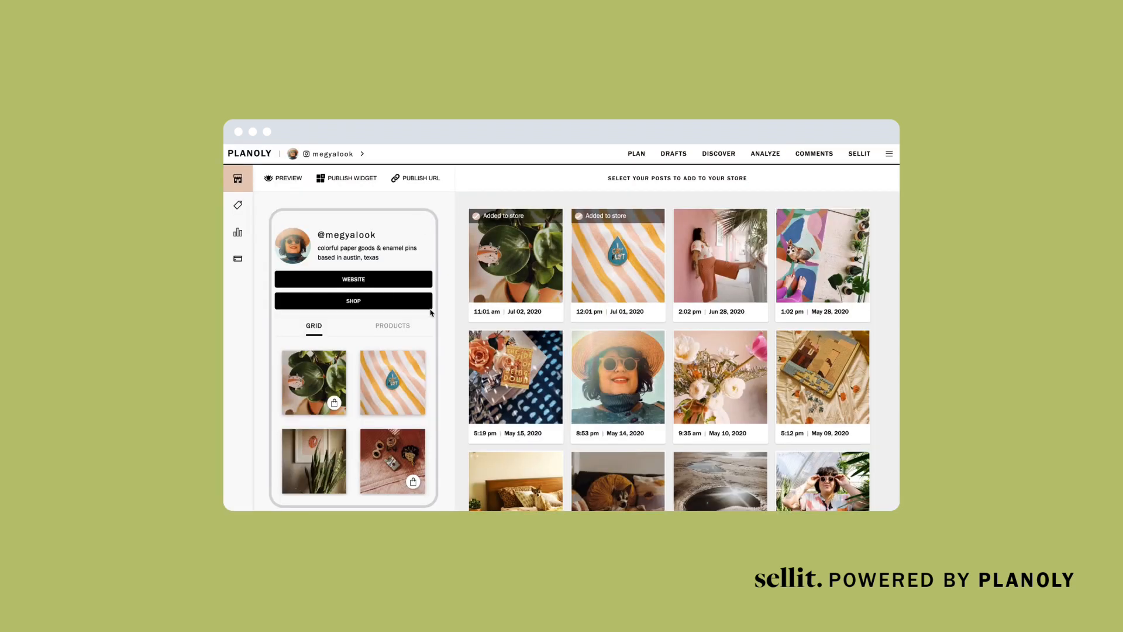
left_click(237, 205)
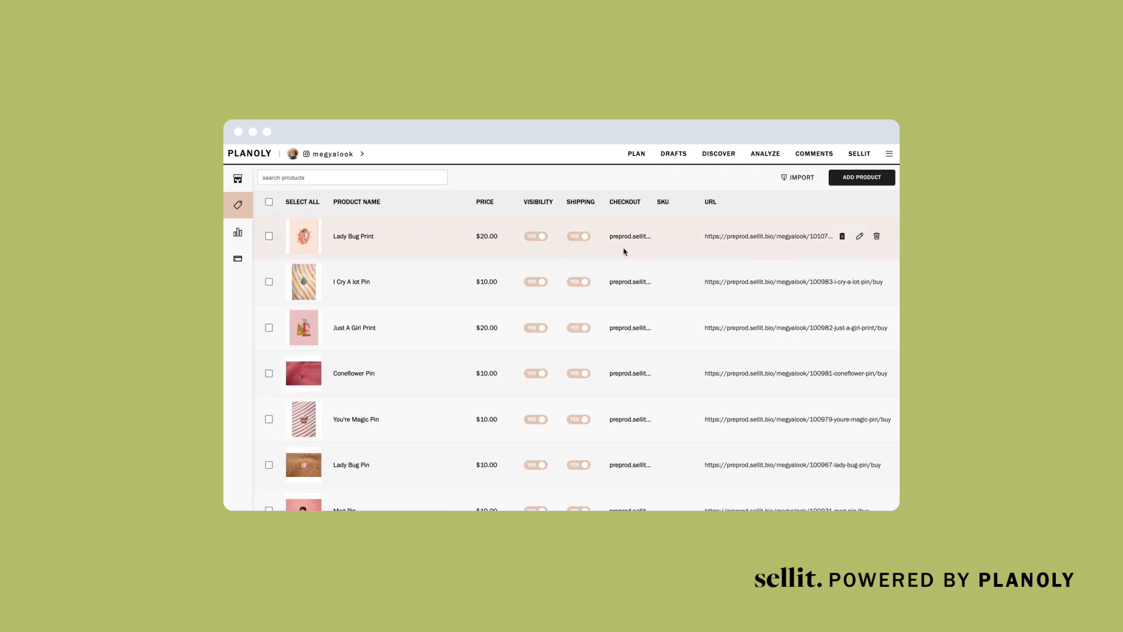
mouse_move(859, 236)
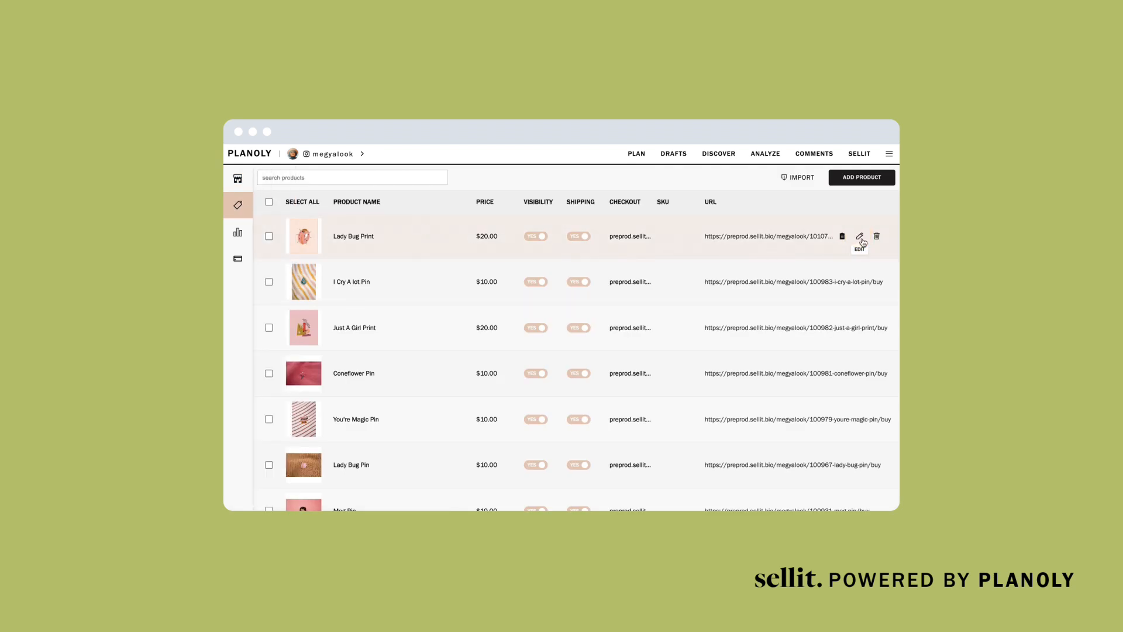
mouse_move(875, 239)
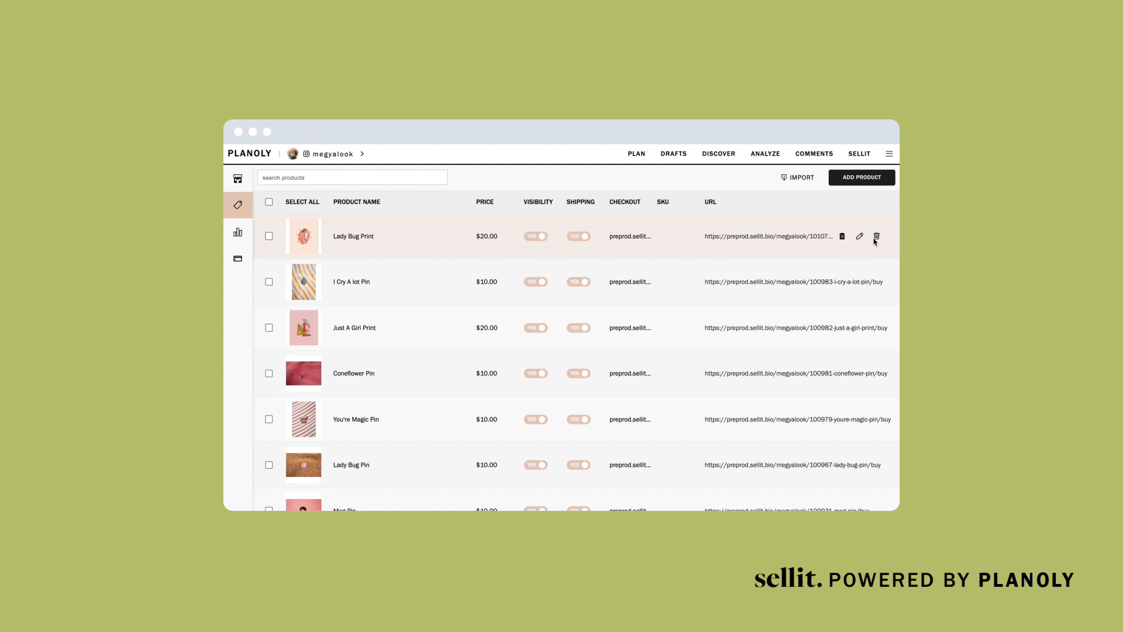
mouse_move(876, 237)
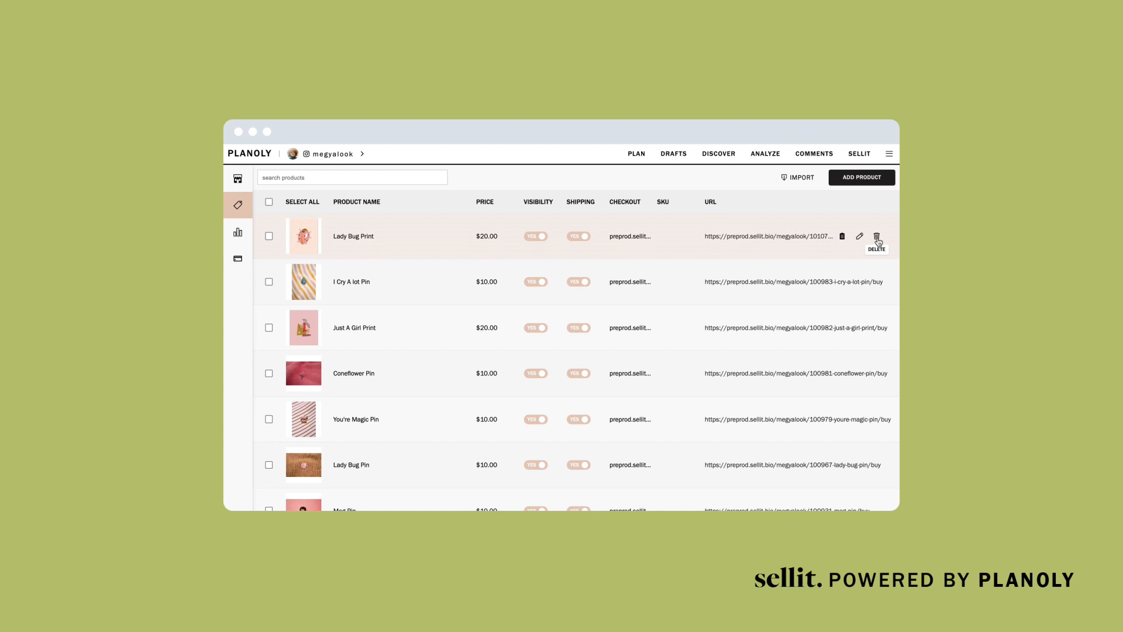
mouse_move(841, 236)
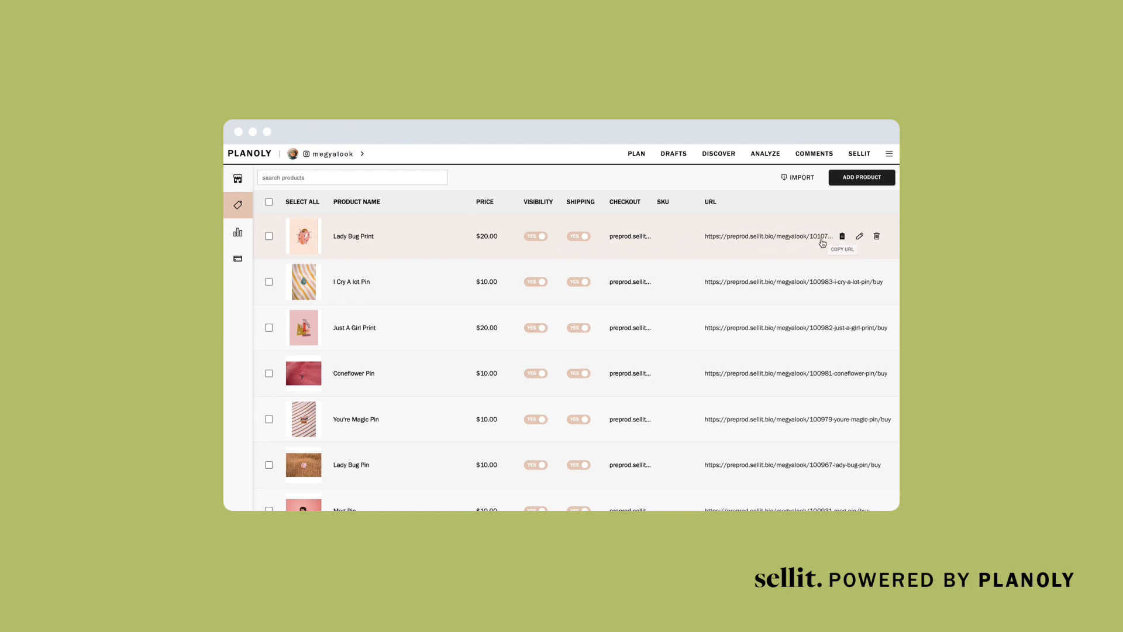
Copy the Lady Bug Print product link, ending on everwild.co's empty storefront.
left_click(237, 177)
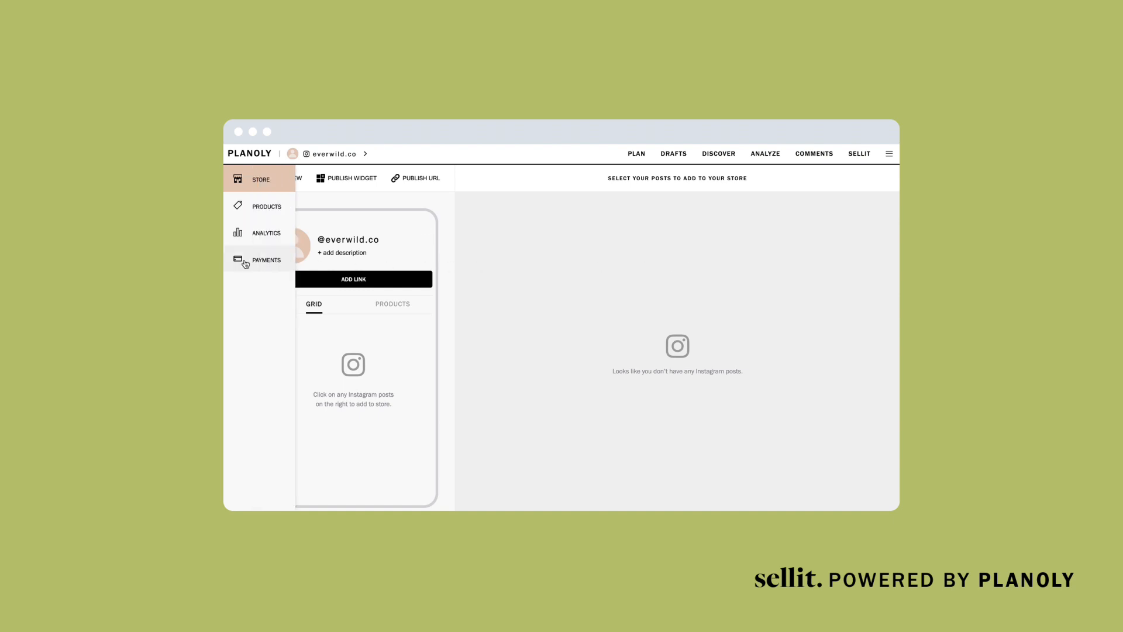
Start Stripe payment setup, acknowledging the restricted goods list and creating a new Stripe account.
left_click(266, 259)
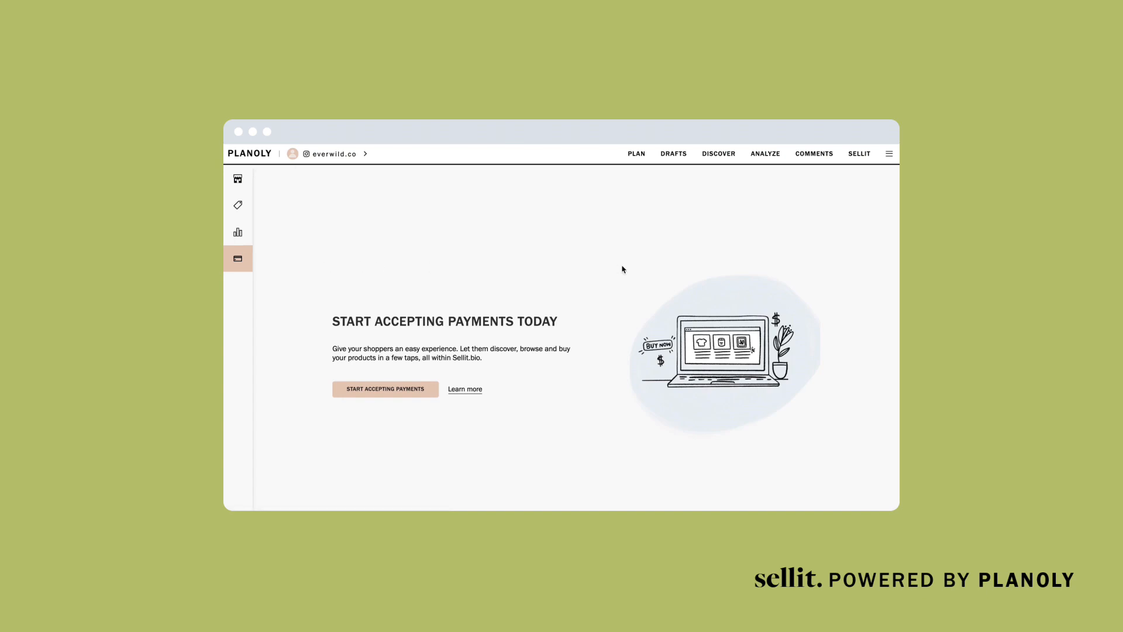
left_click(386, 389)
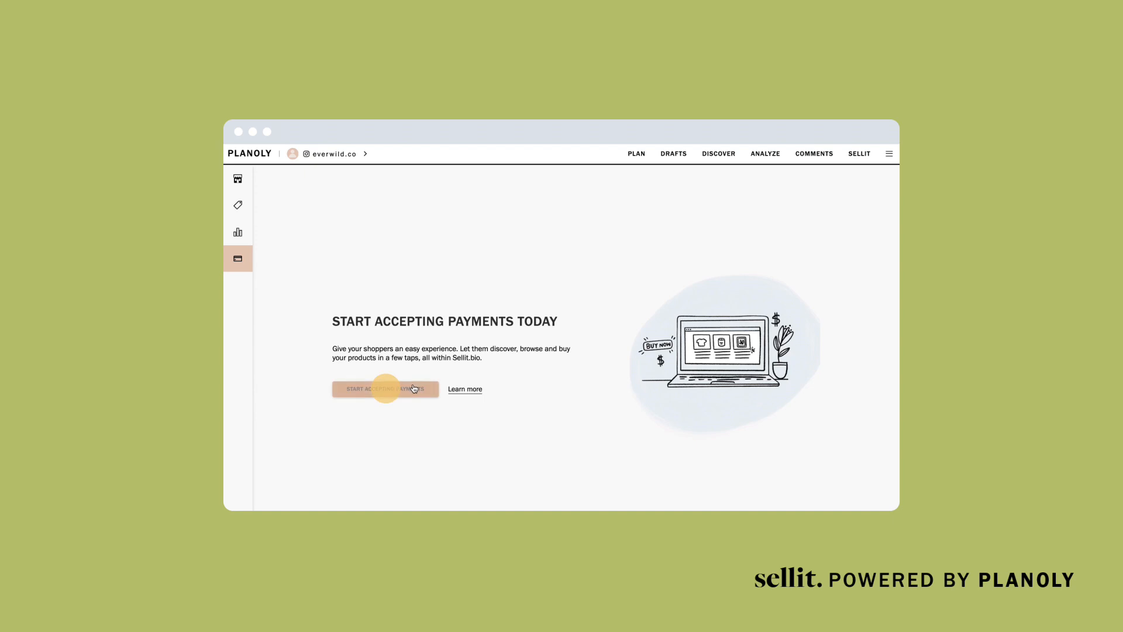
left_click(385, 389)
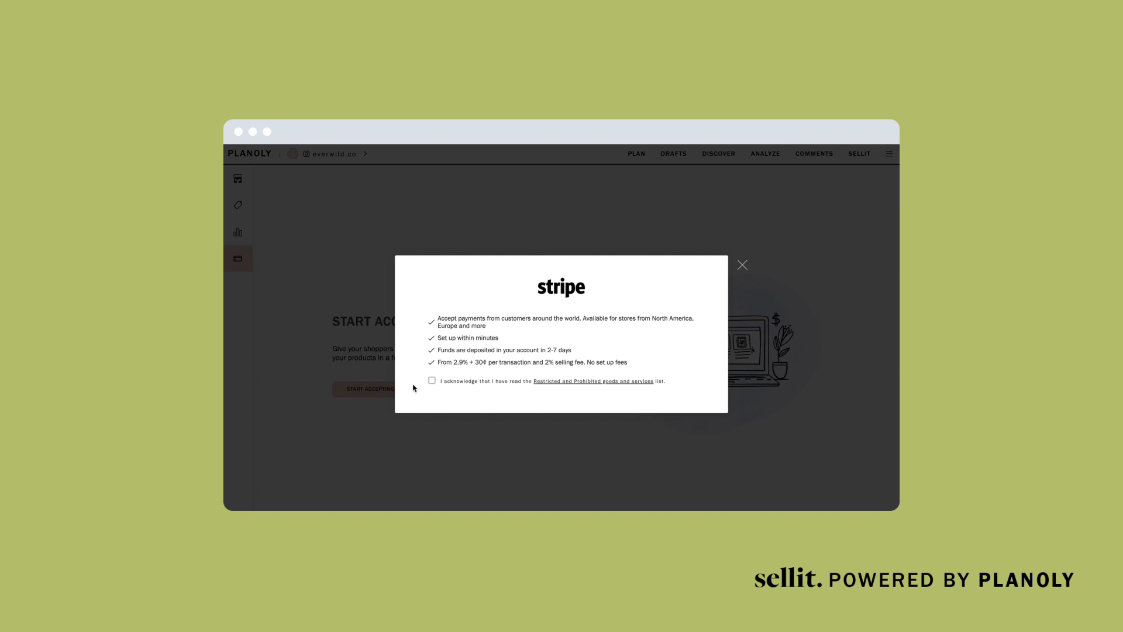
left_click(432, 380)
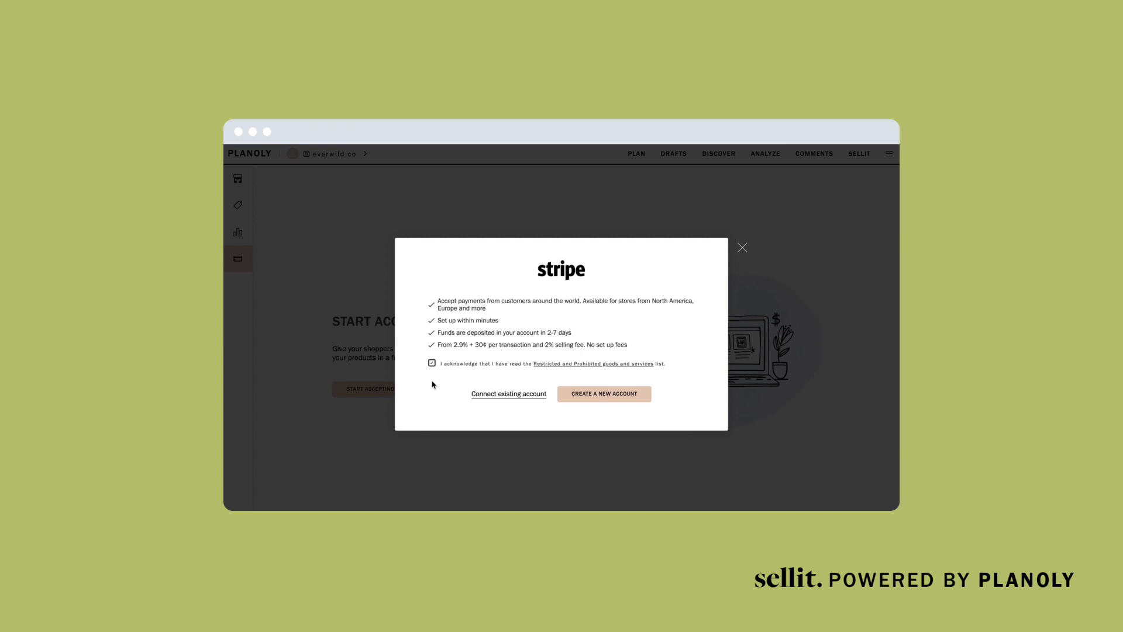
mouse_move(572, 390)
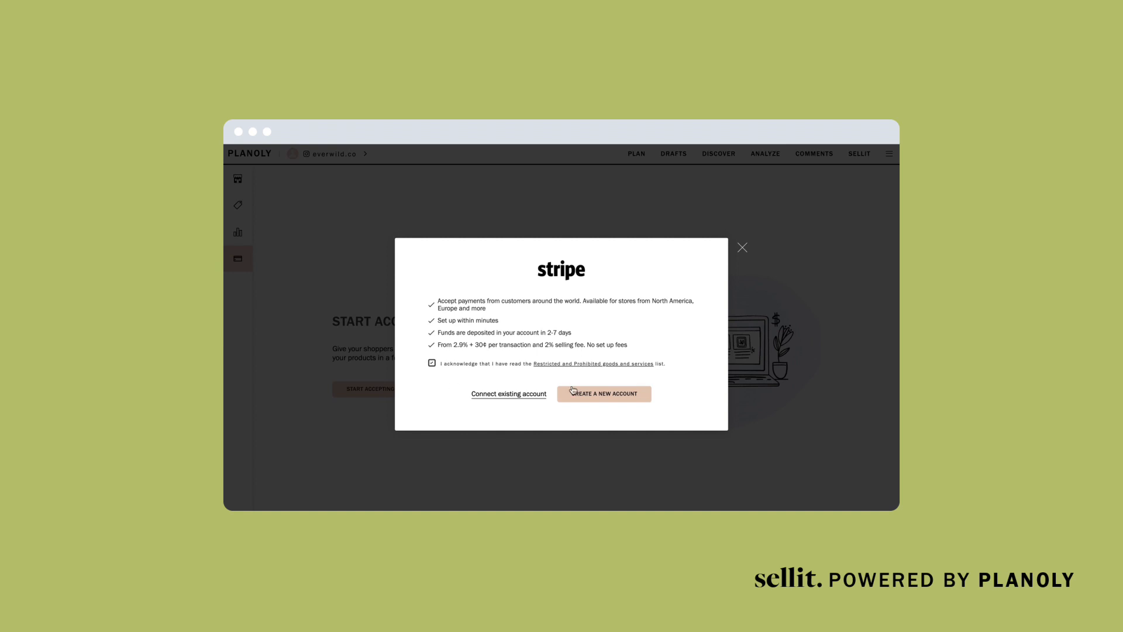
left_click(604, 393)
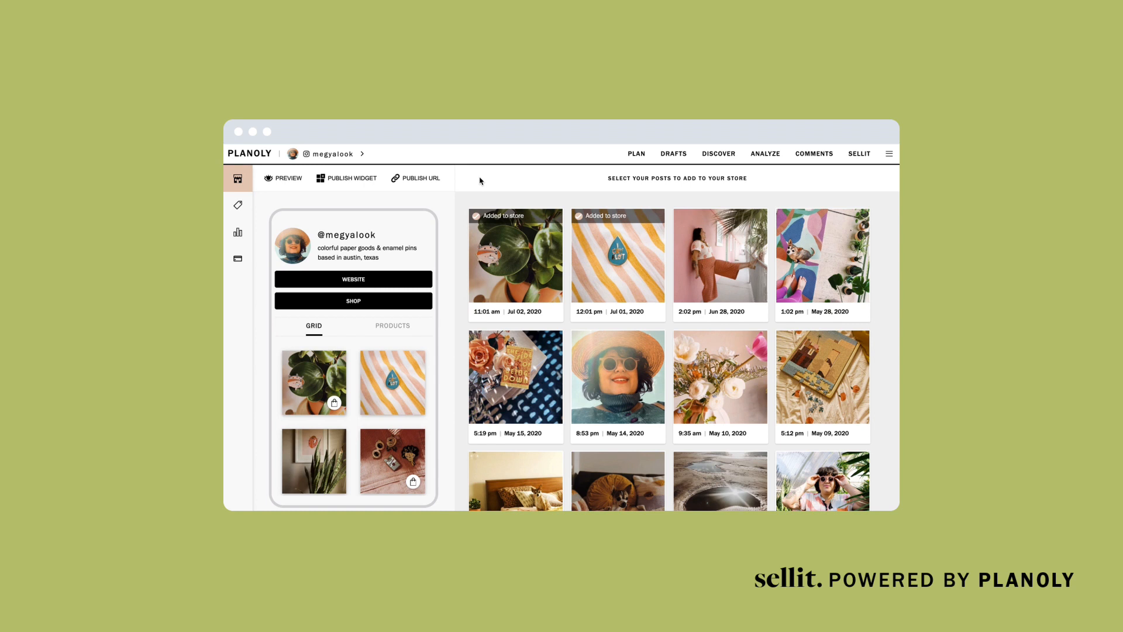
left_click(422, 227)
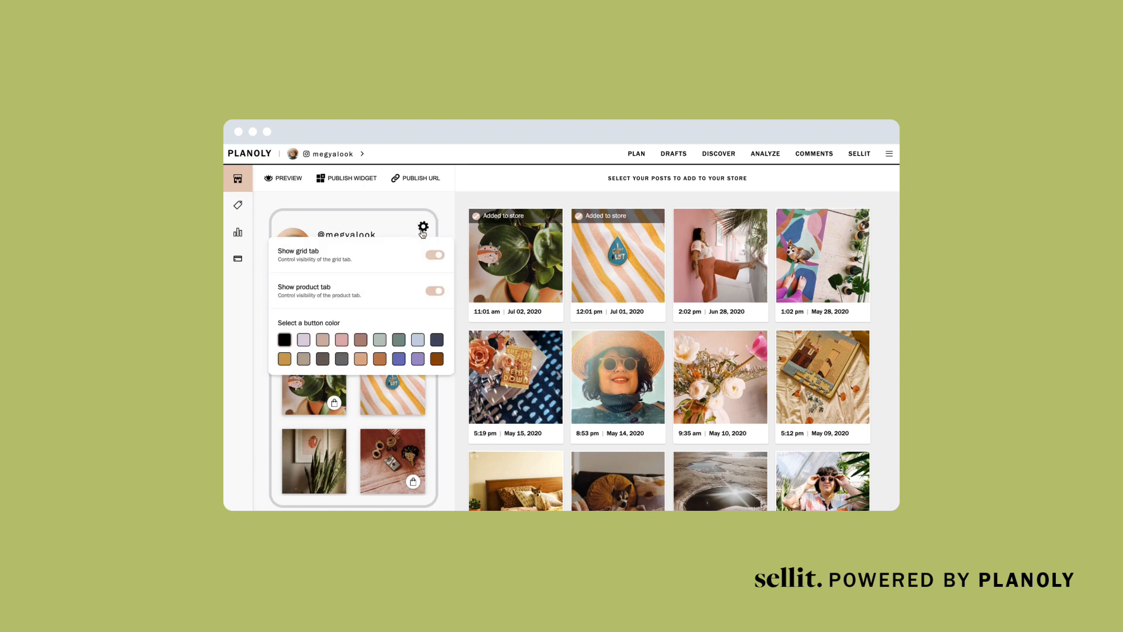
left_click(434, 254)
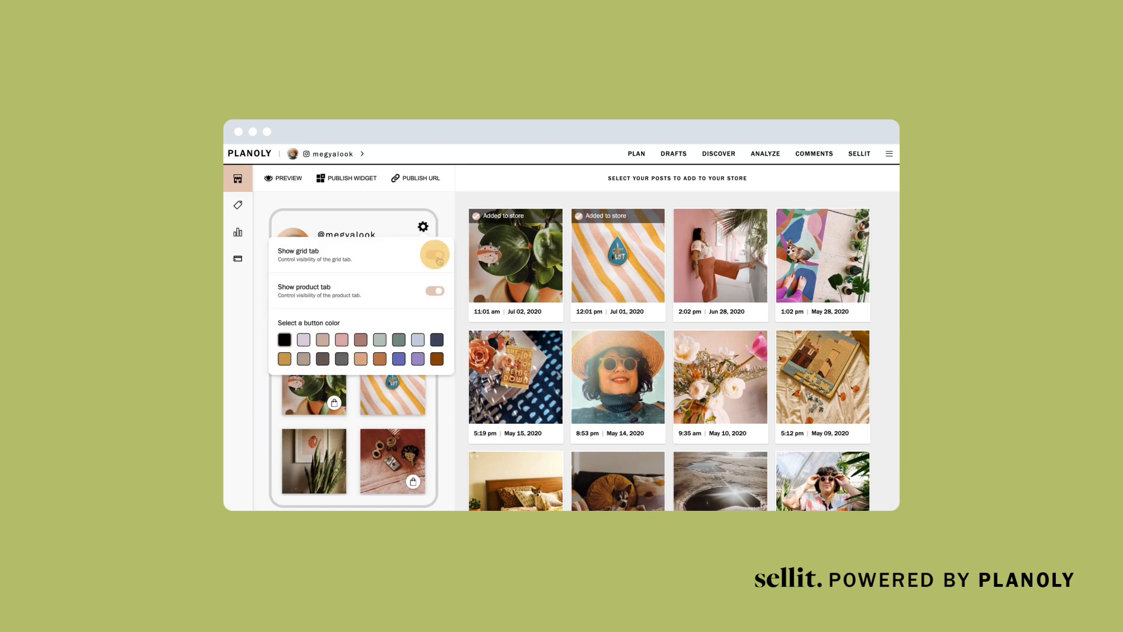
left_click(434, 254)
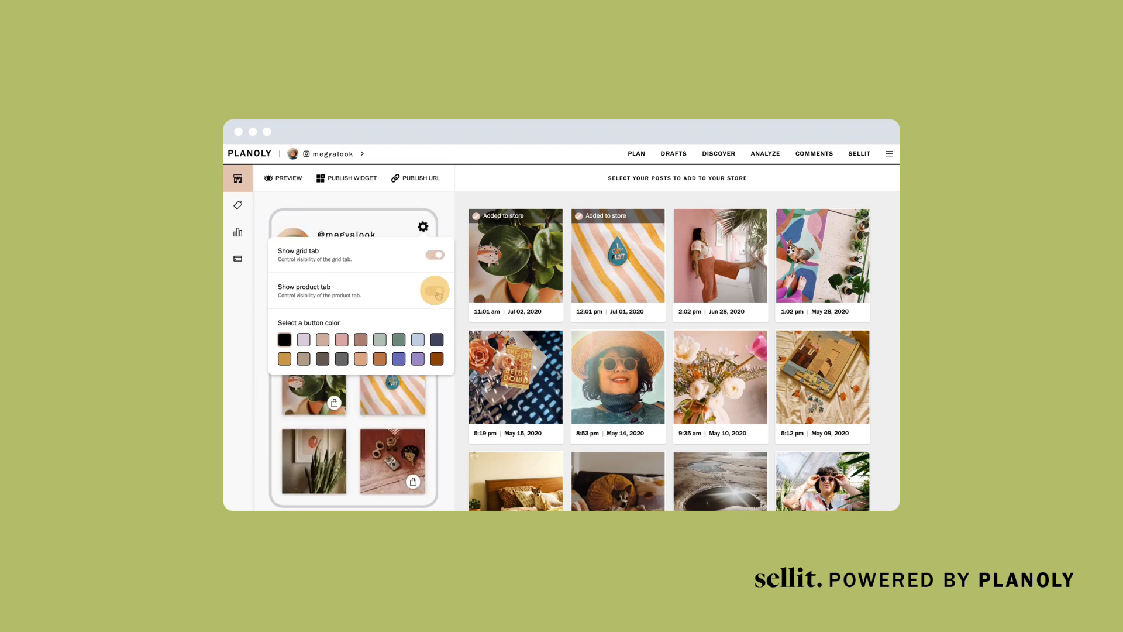
left_click(435, 291)
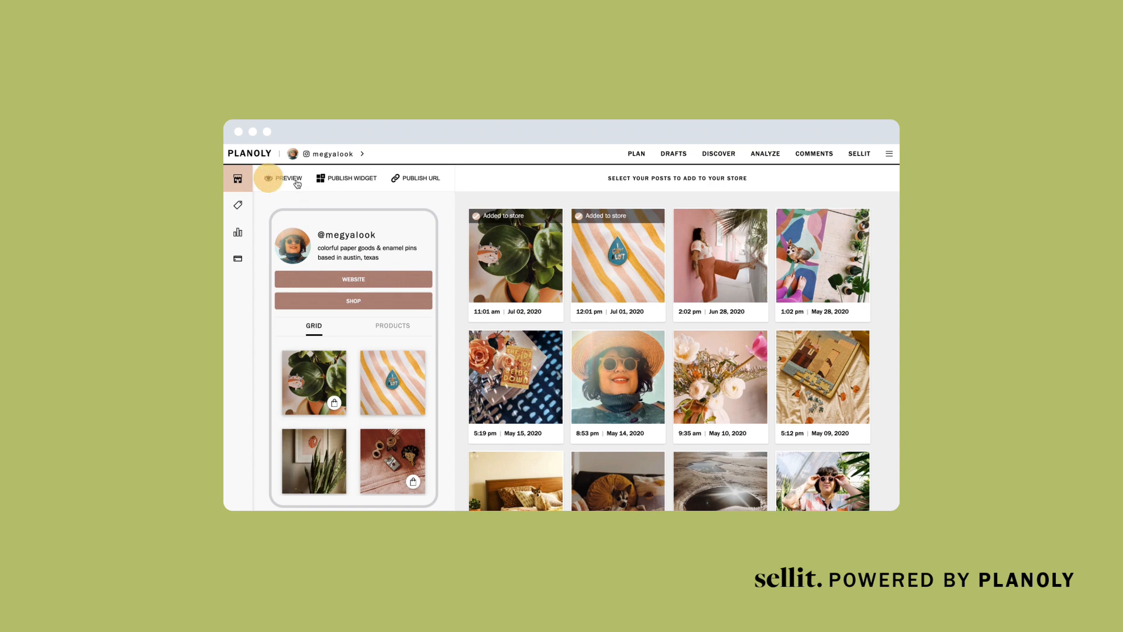
left_click(288, 178)
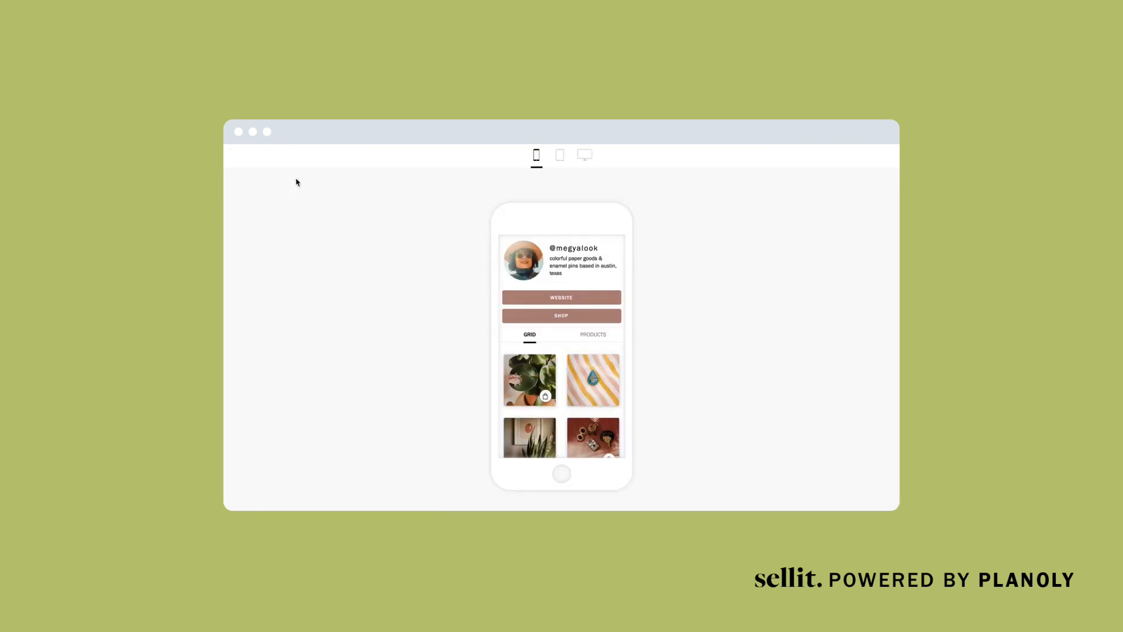
left_click(592, 334)
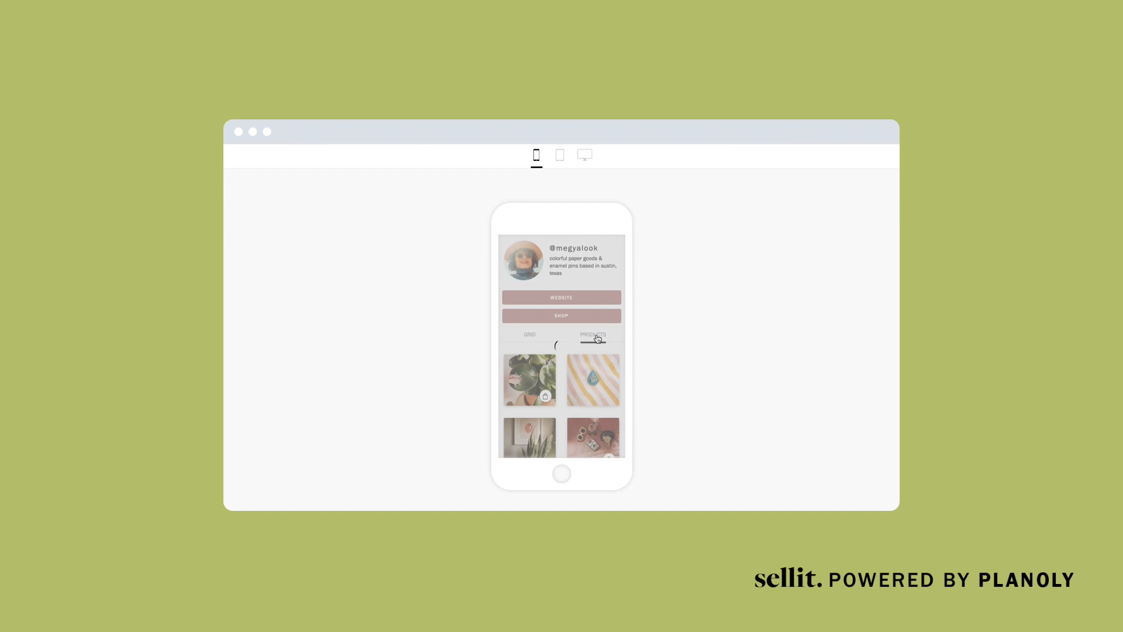
left_click(592, 335)
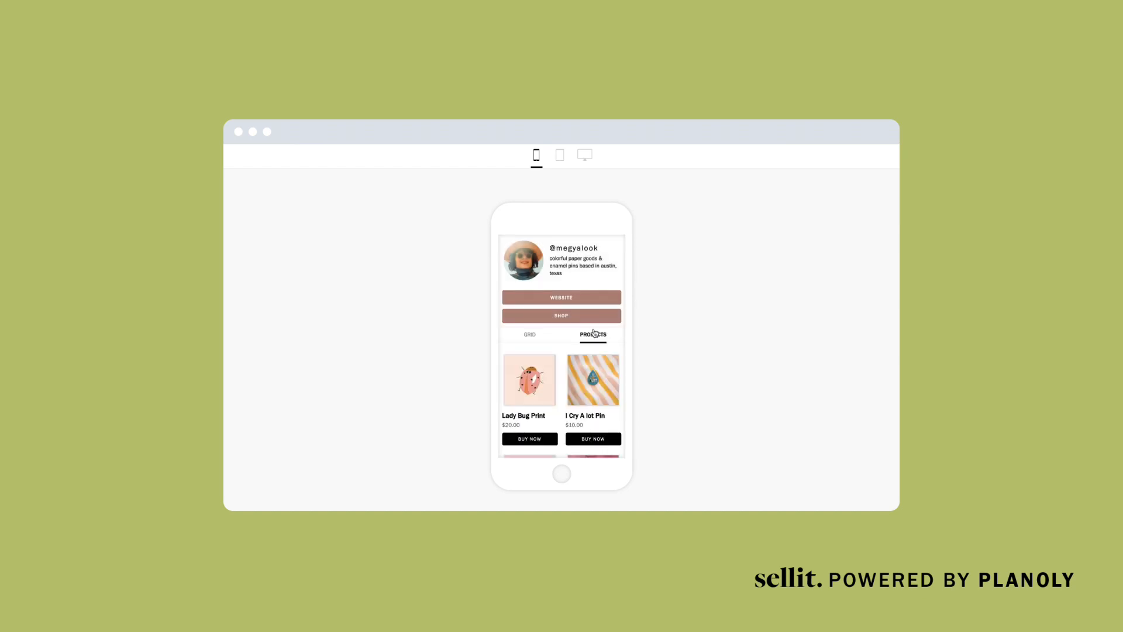
left_click(559, 155)
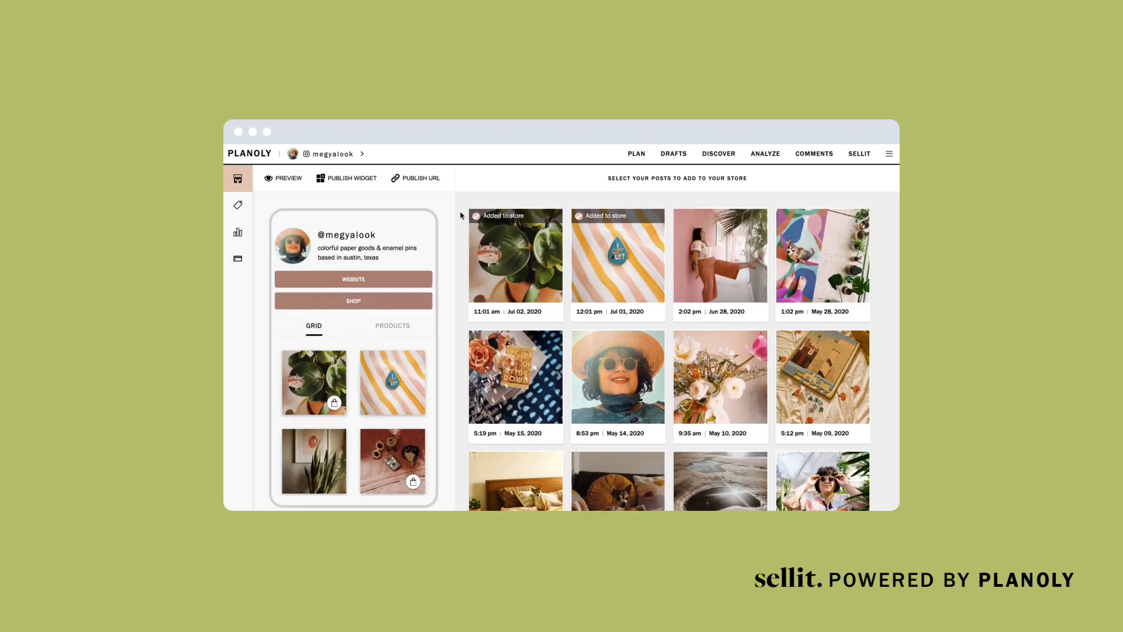
Copy the Full Page widget embed code and open the Publish URL settings.
left_click(351, 178)
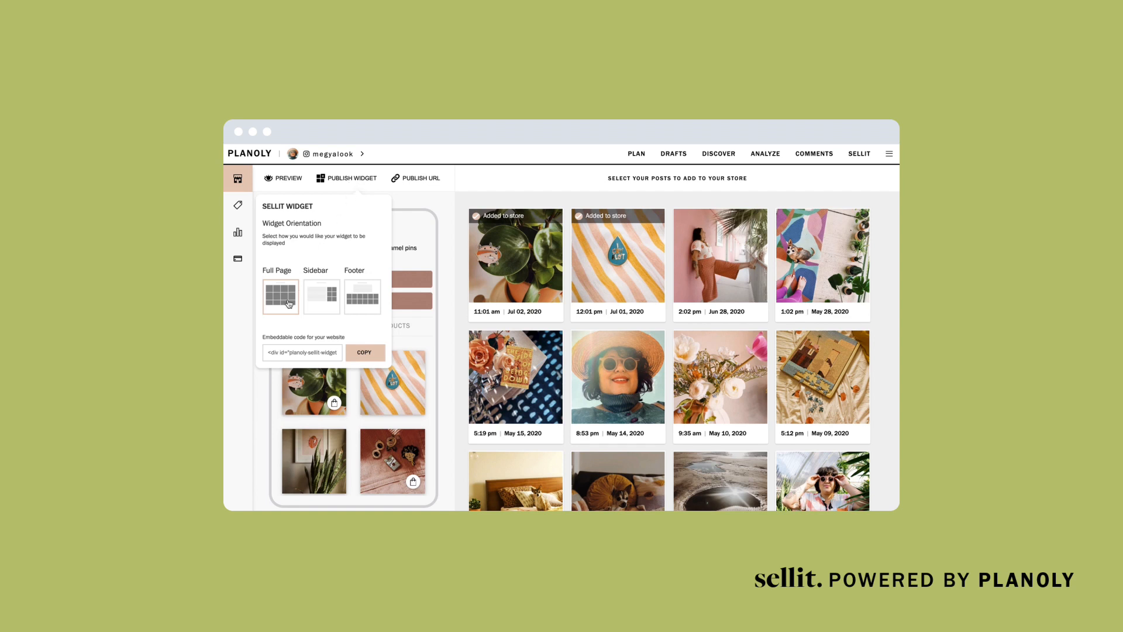
left_click(364, 353)
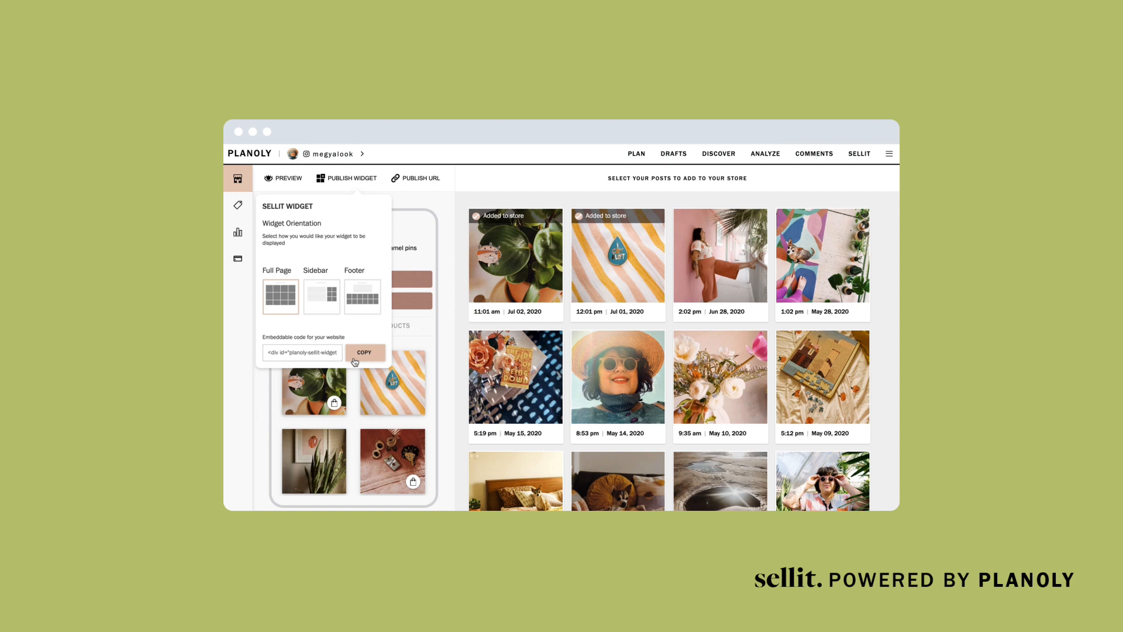
left_click(421, 177)
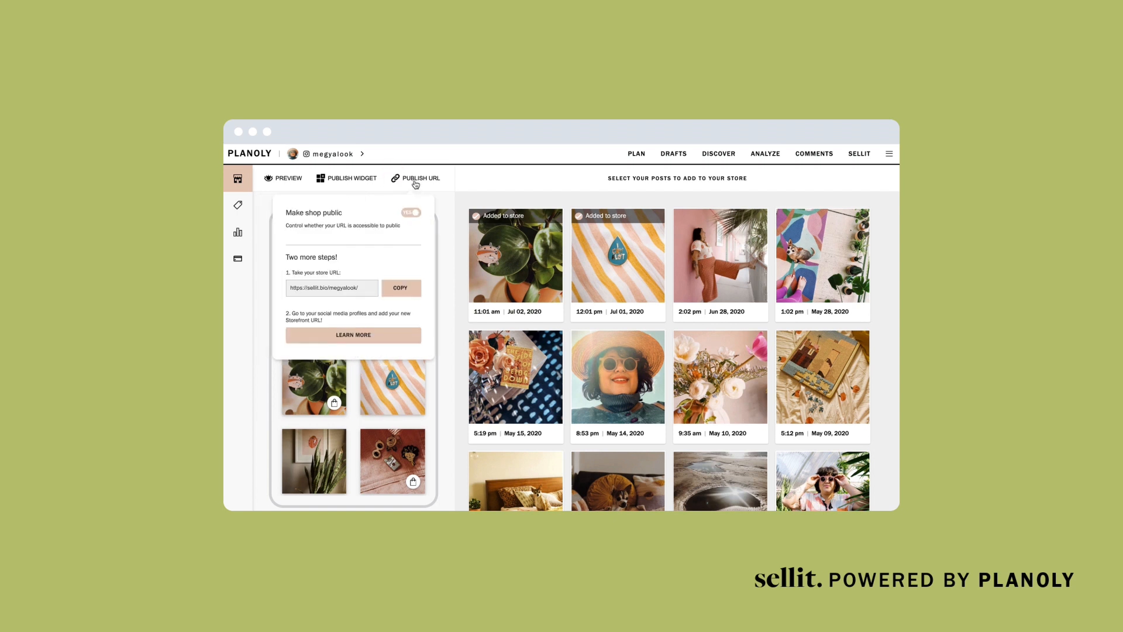
left_click(401, 287)
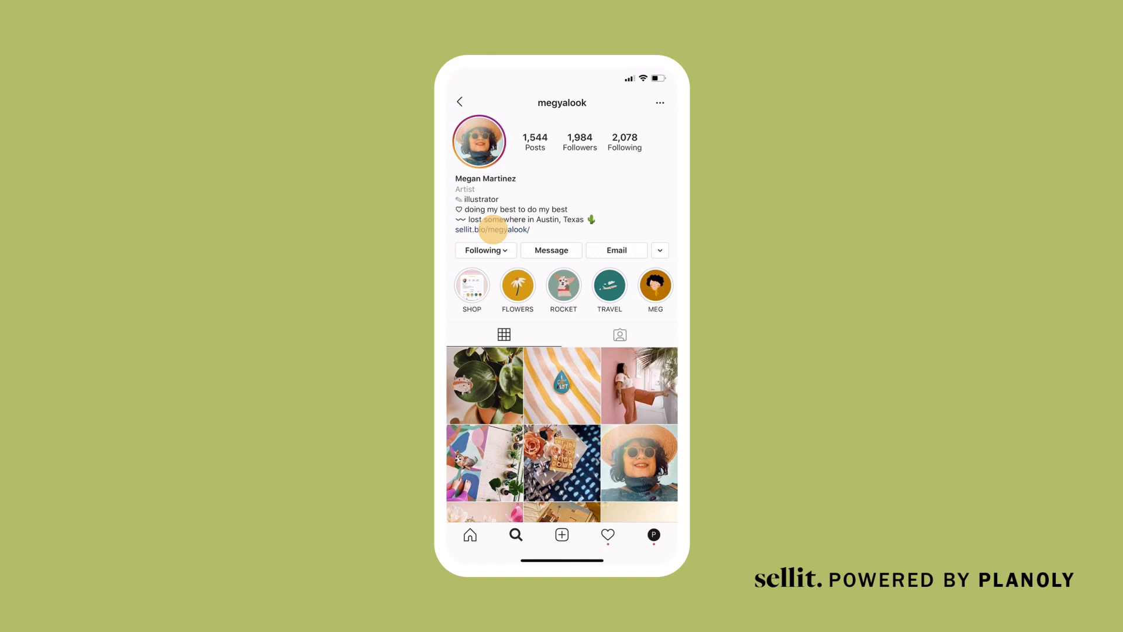
Follow the sellit.bio bio link to the $10.00 I Cry A lot Pin checkout form.
left_click(494, 229)
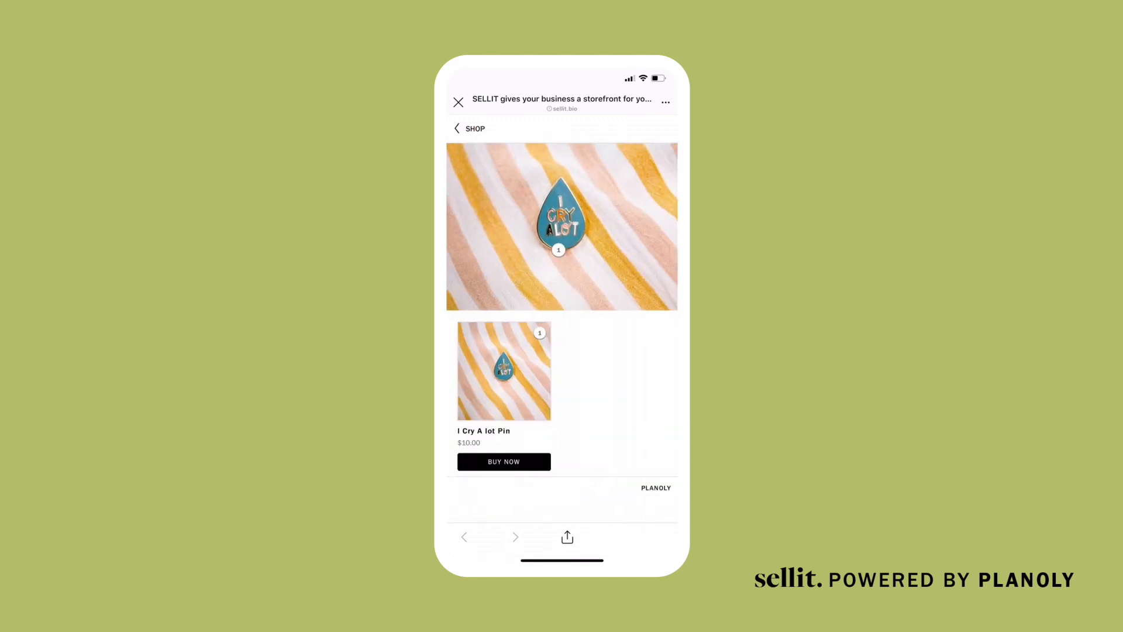
left_click(504, 461)
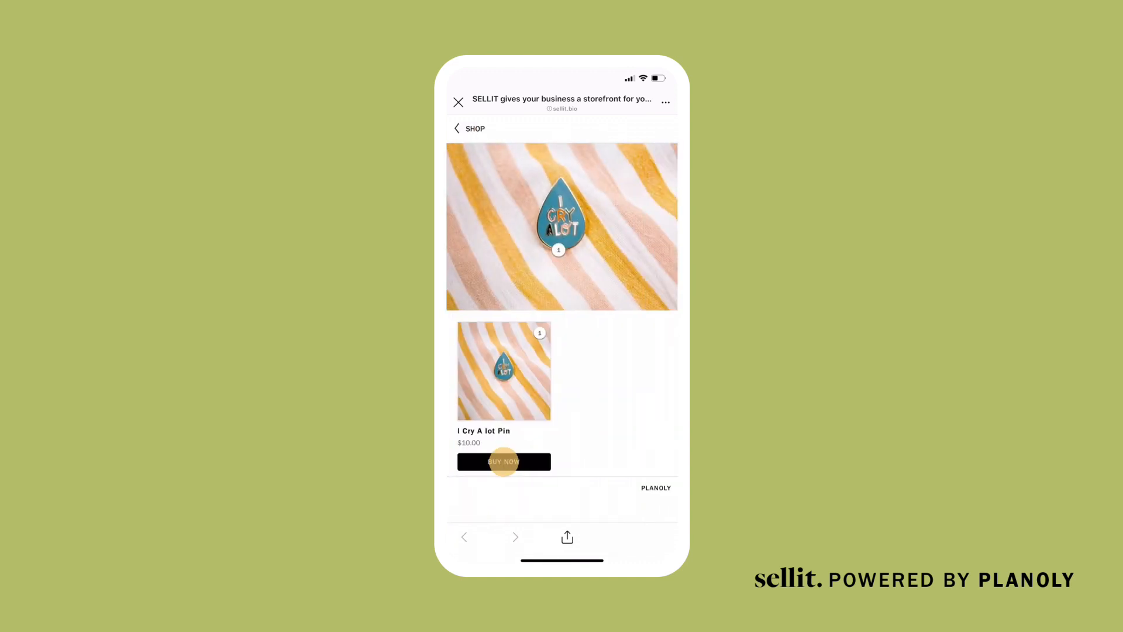
left_click(503, 462)
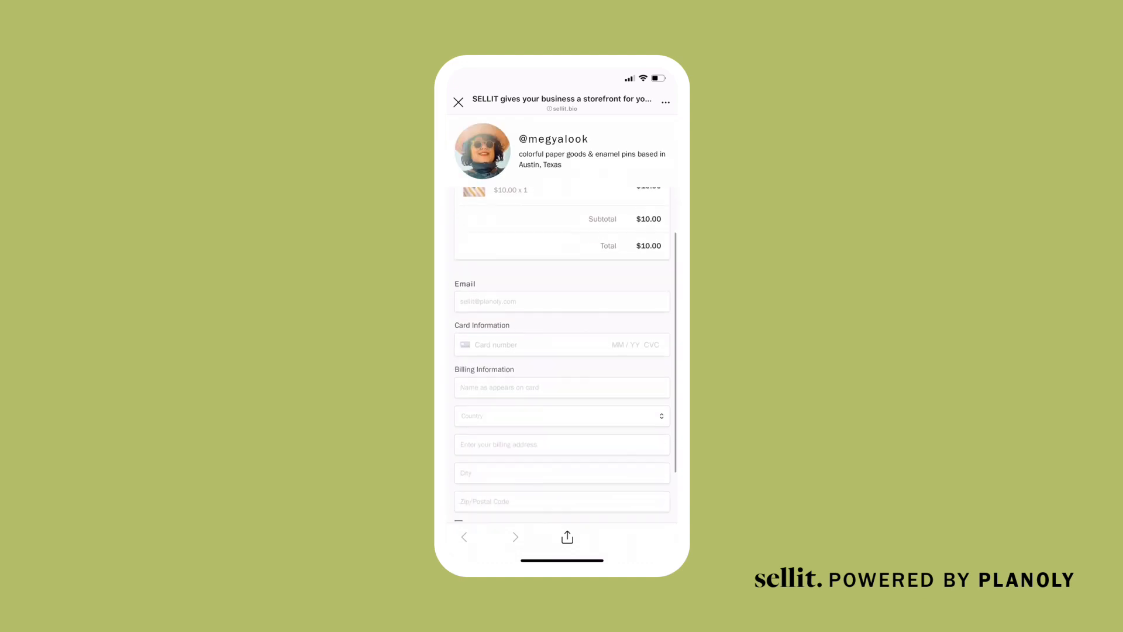
scroll("down", 3)
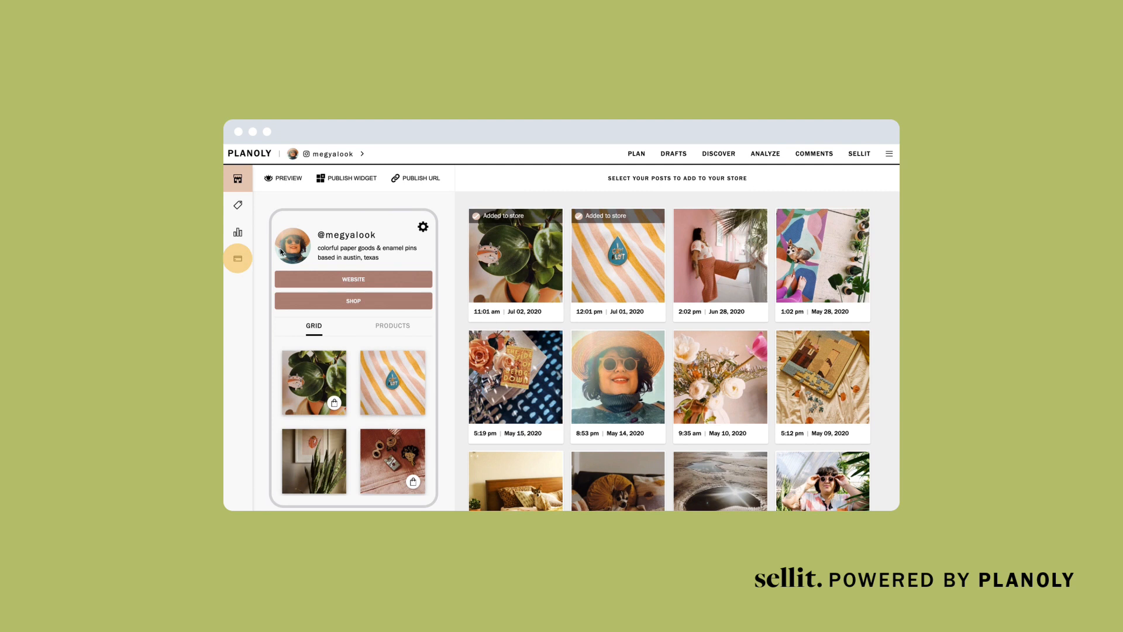
left_click(238, 259)
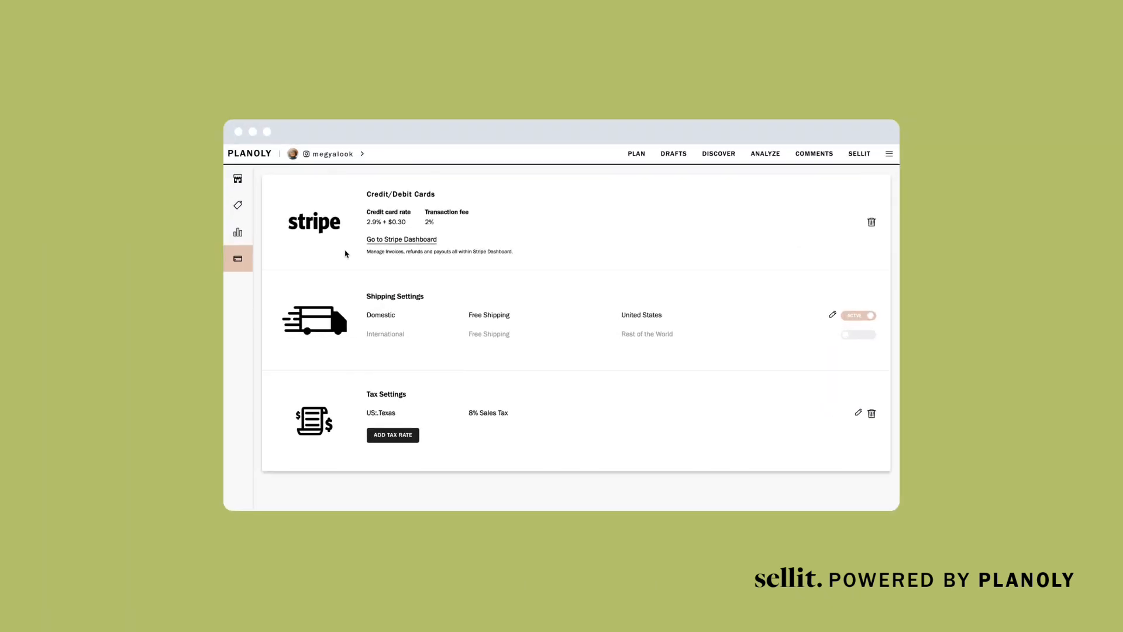
left_click(401, 239)
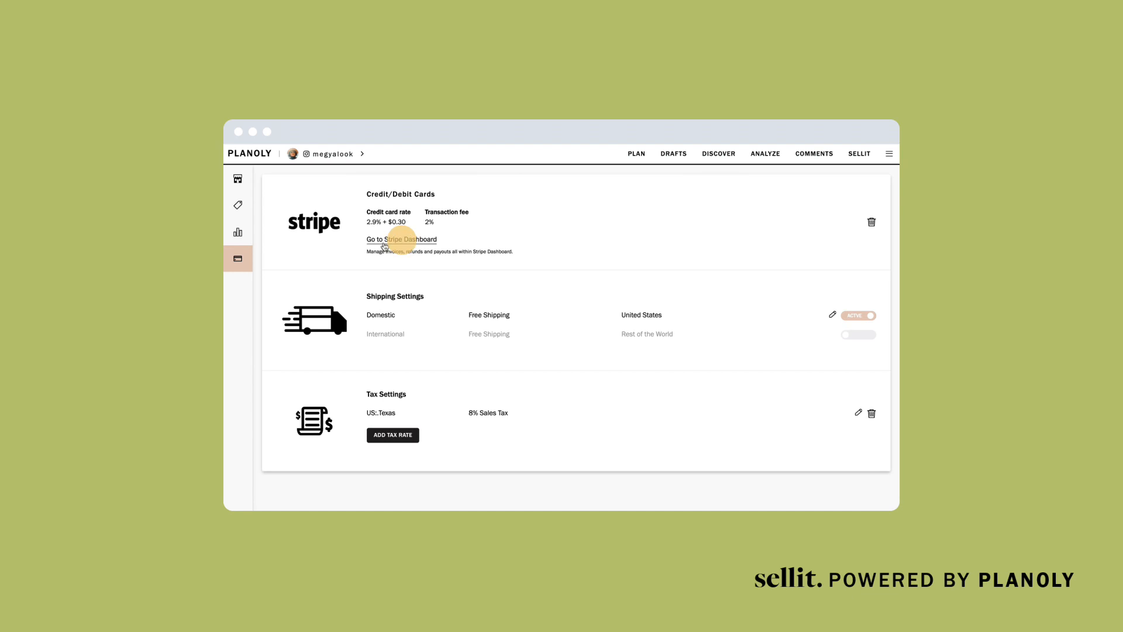
left_click(402, 238)
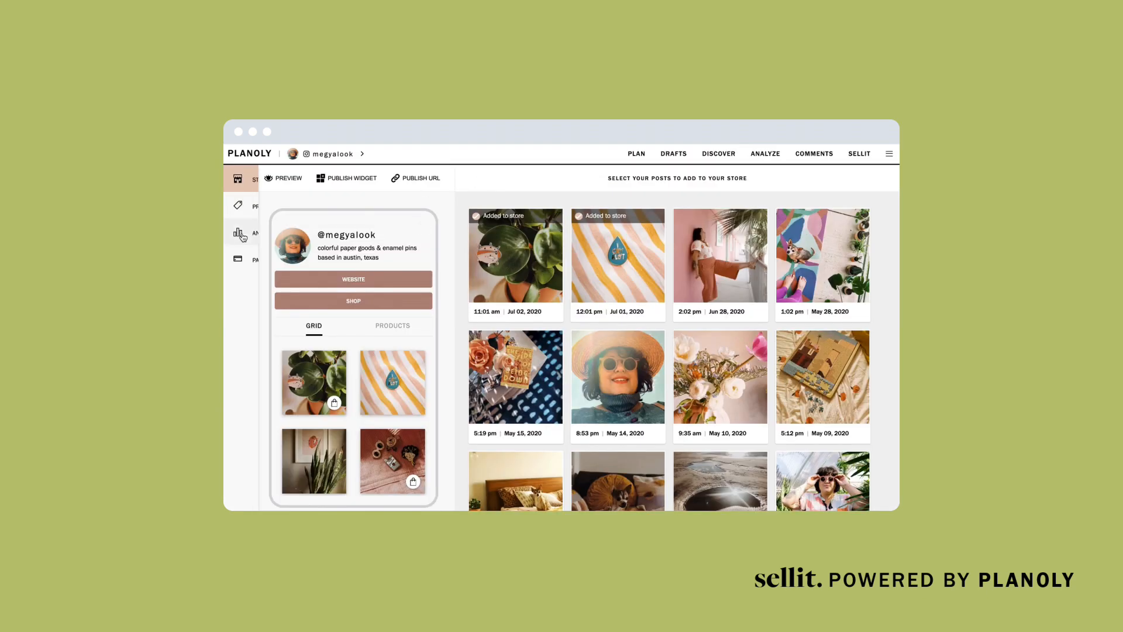
View store analytics (23 clicks, 19.57% CTR, 46 impressions) down to the Click History chart.
left_click(238, 231)
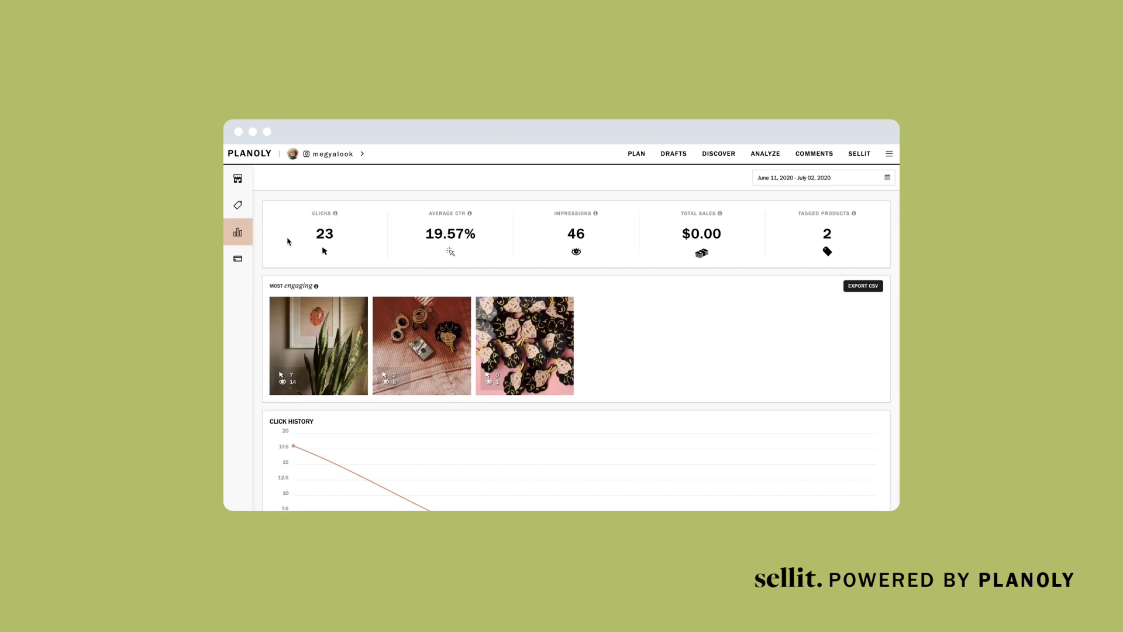
mouse_move(431, 259)
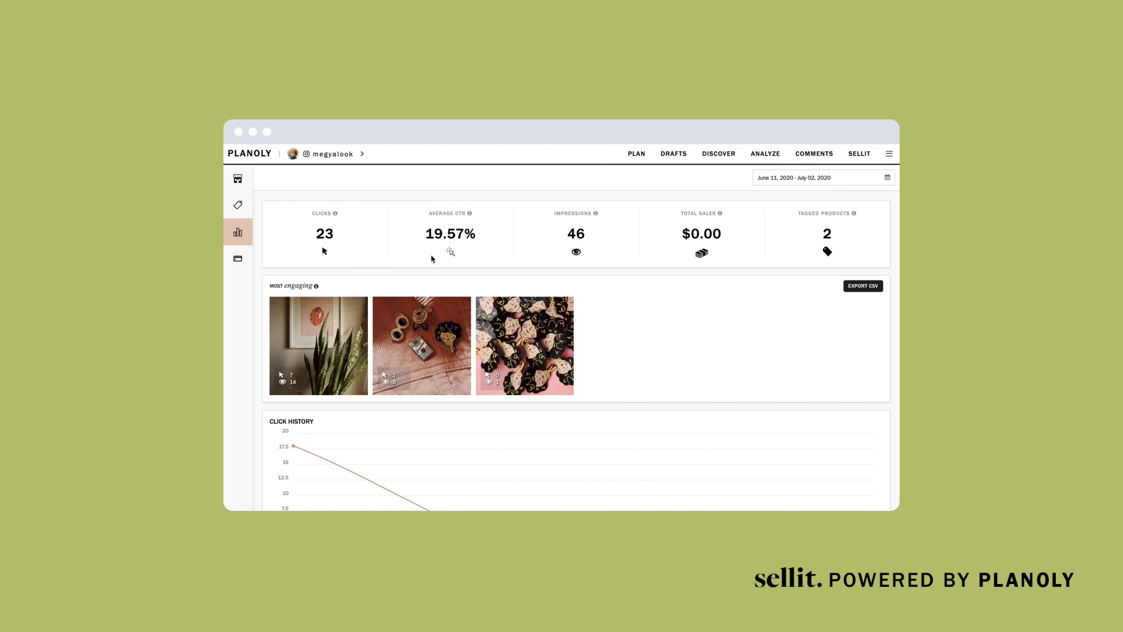
mouse_move(558, 256)
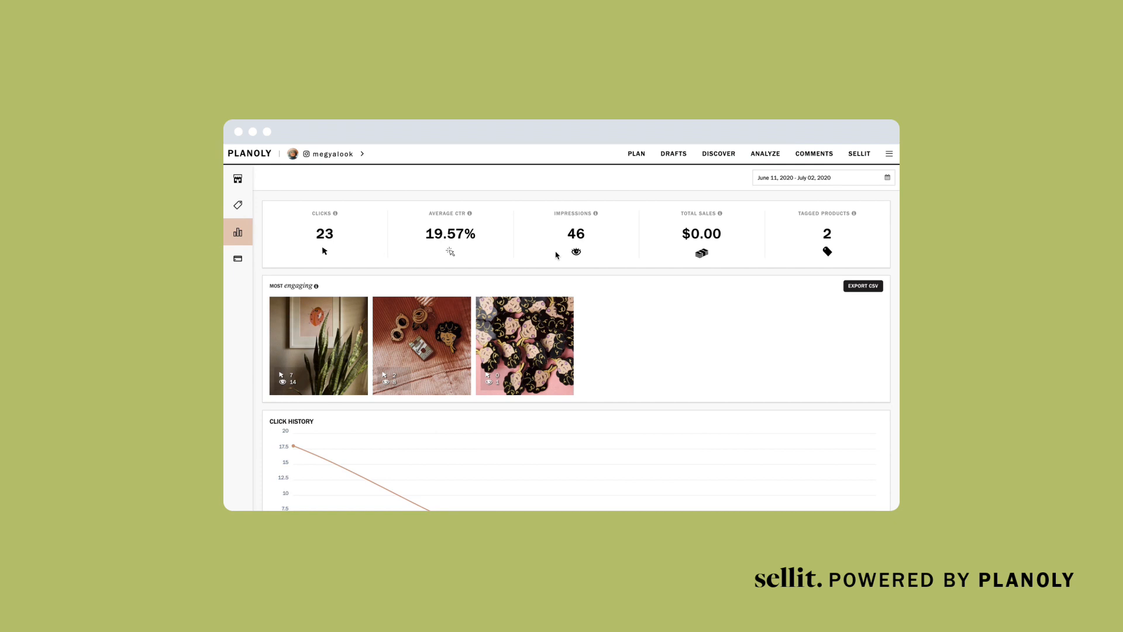
mouse_move(701, 213)
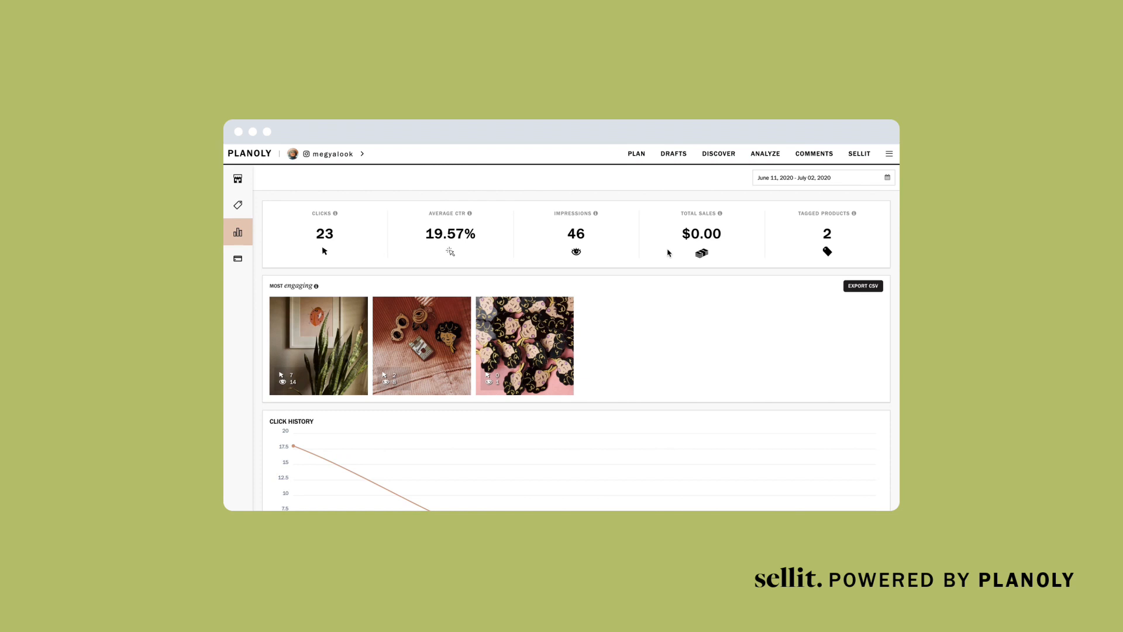
mouse_move(693, 256)
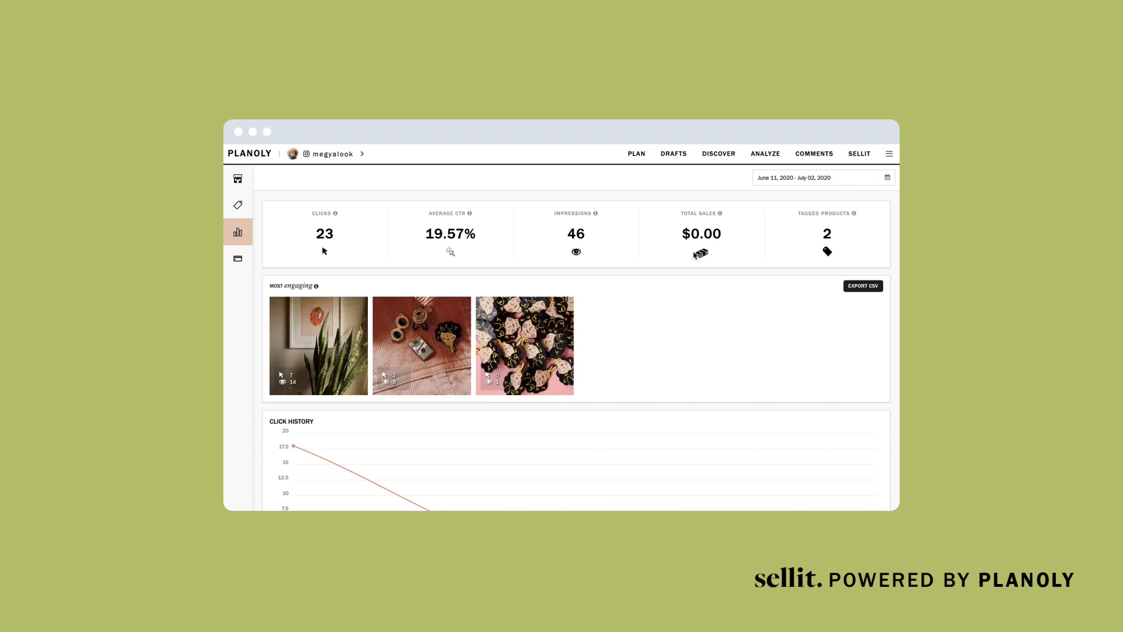
mouse_move(795, 255)
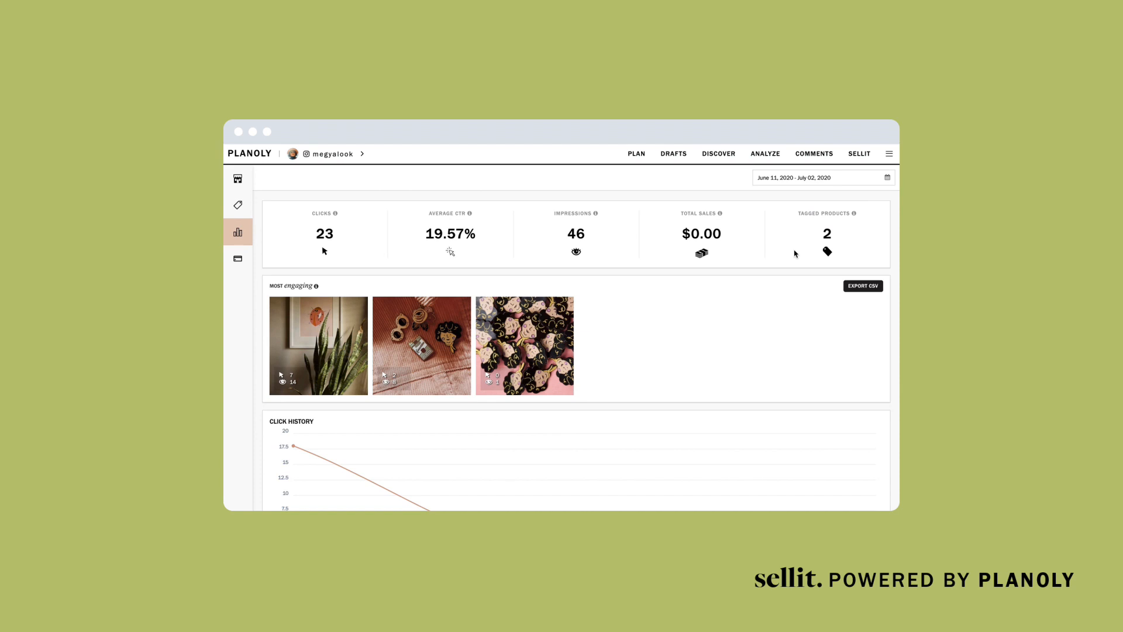
mouse_move(753, 270)
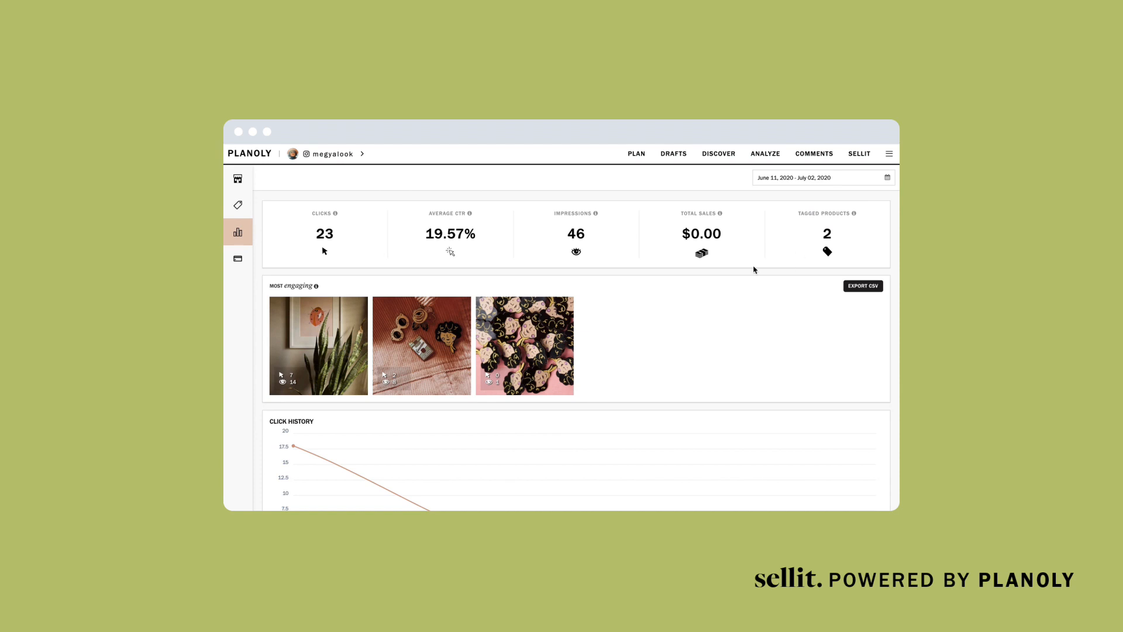
mouse_move(657, 333)
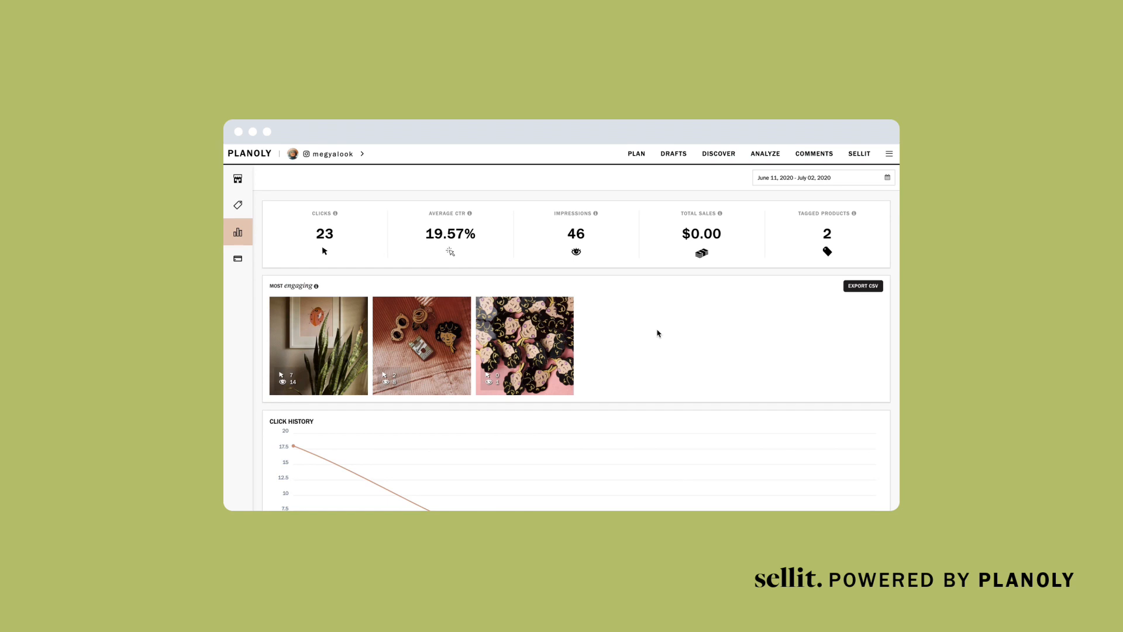
scroll("down", 3)
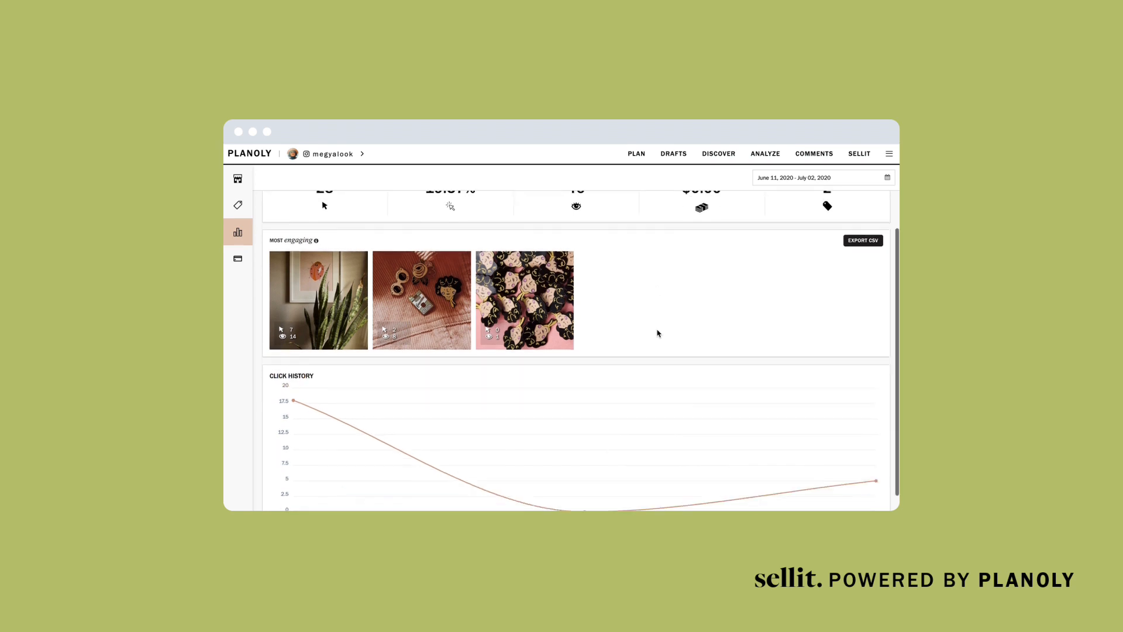